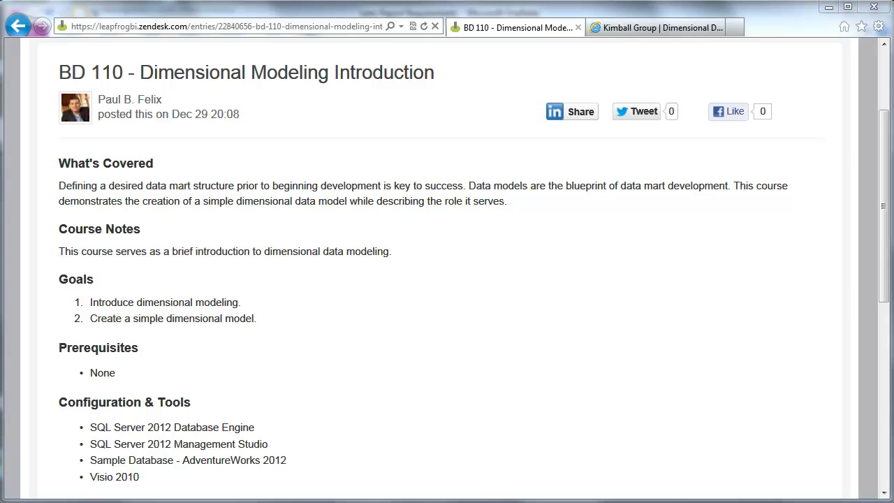
Step: Switch to the Kimball Group home page browser tab
left_click(653, 28)
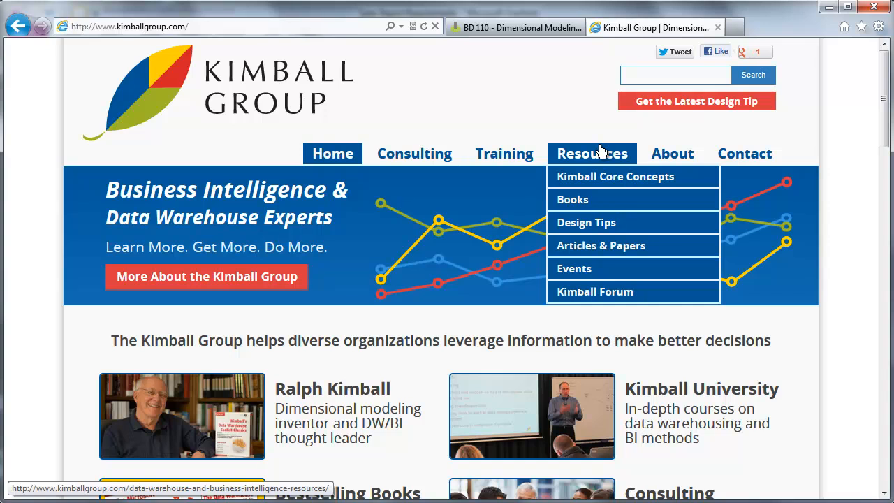
mouse_move(626, 176)
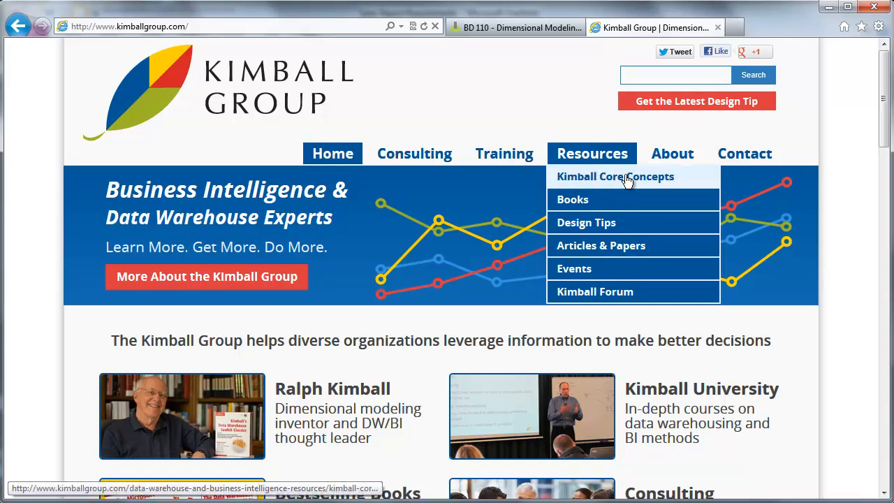
Step: Go to Resources > Kimball Core Concepts to read 'What is a Dimensional Model?'
left_click(615, 176)
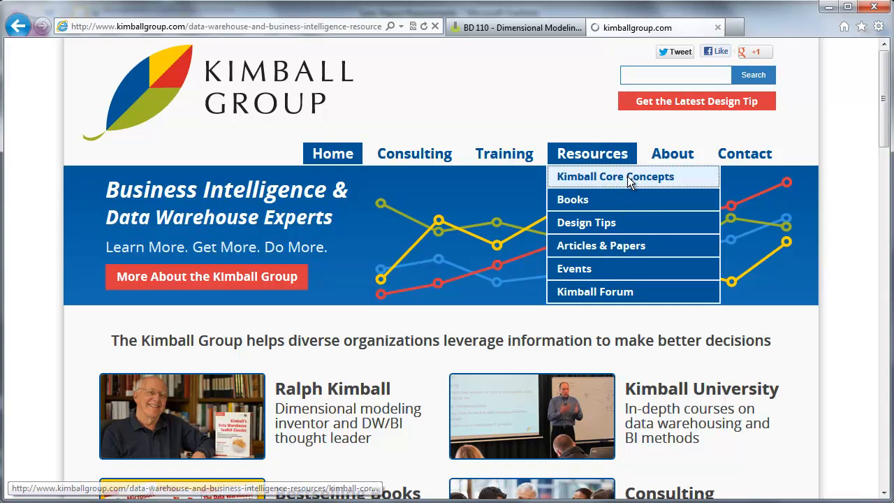
left_click(615, 176)
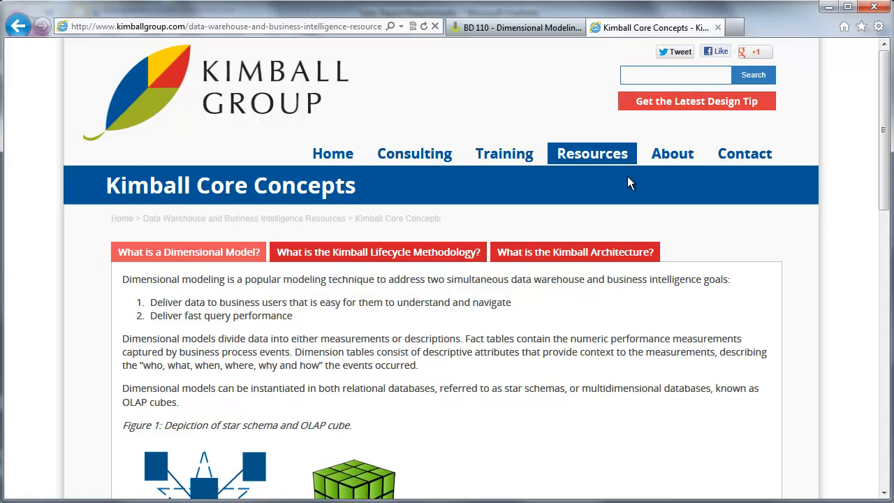
mouse_move(632, 176)
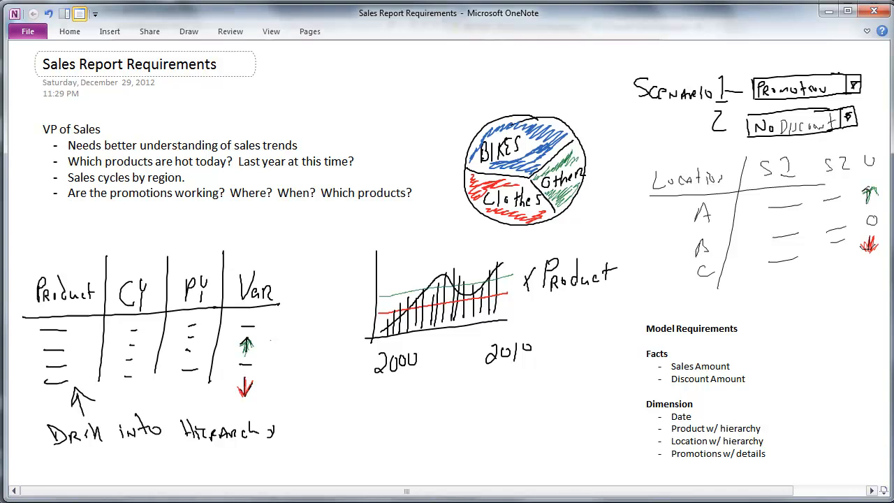
left_click(830, 396)
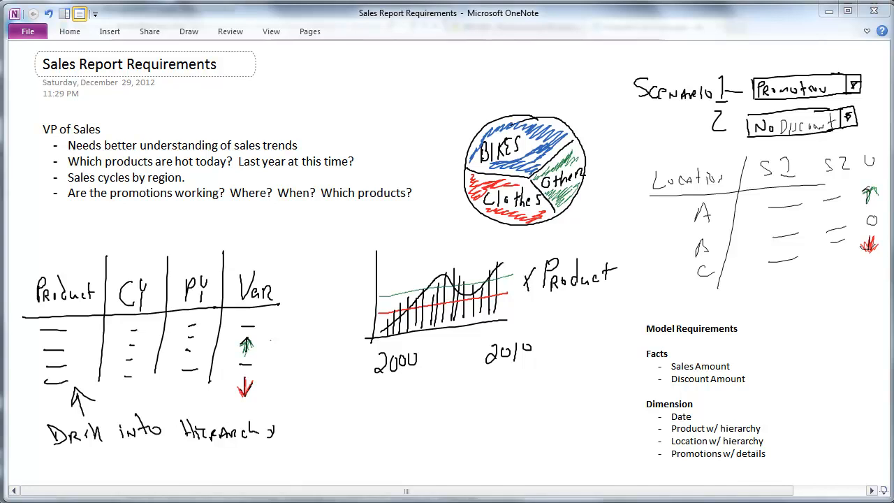
mouse_move(238, 147)
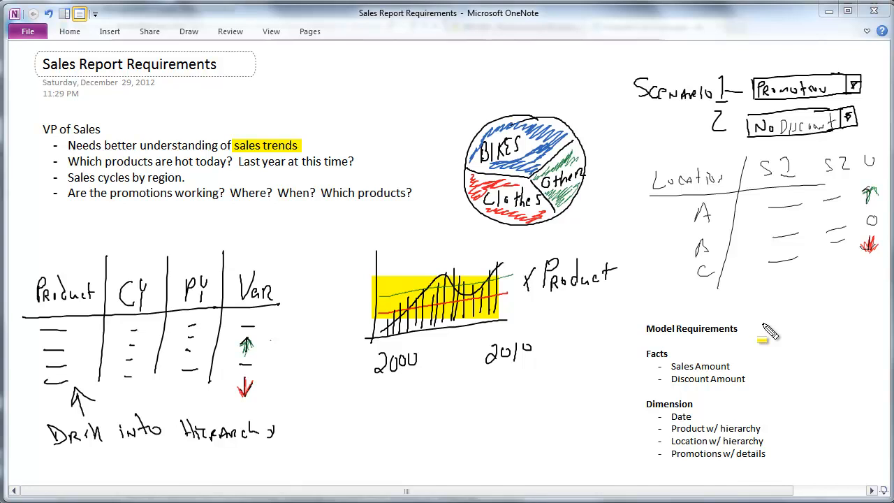
mouse_move(406, 374)
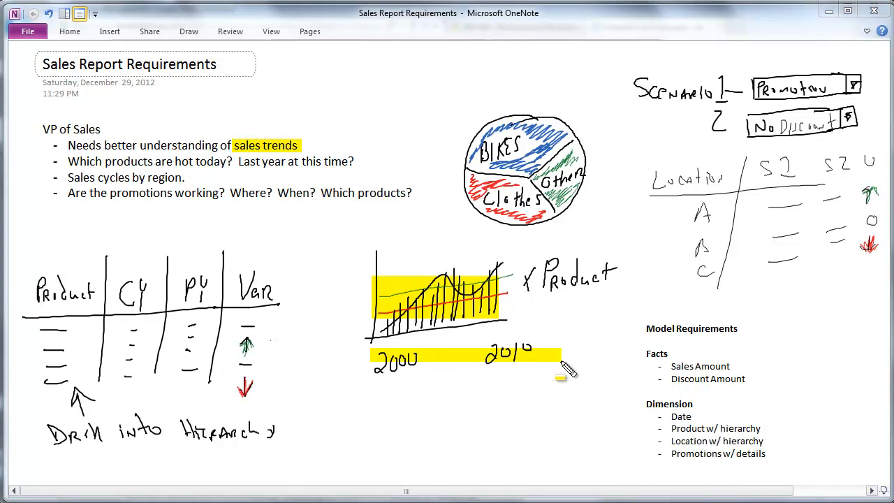
mouse_move(209, 175)
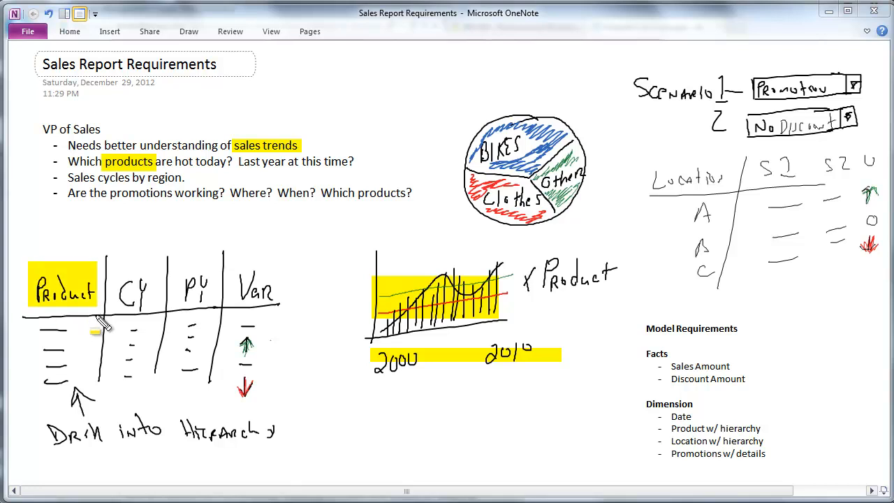
mouse_move(649, 168)
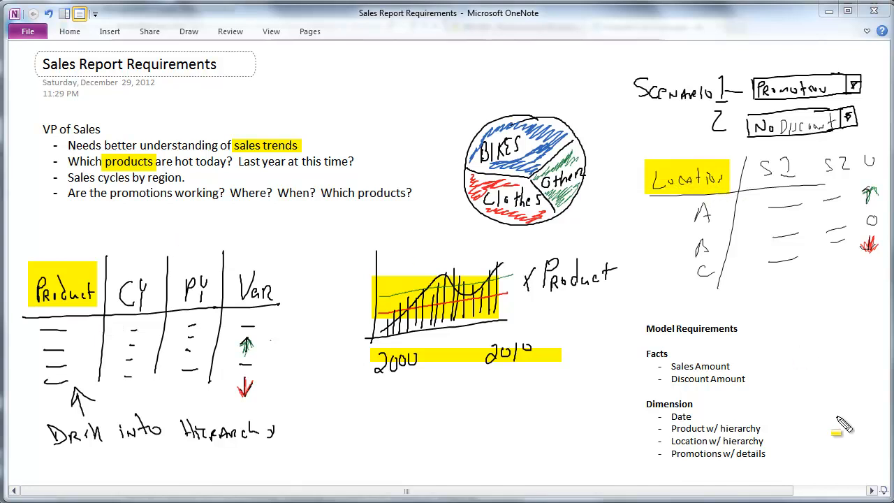
mouse_move(827, 328)
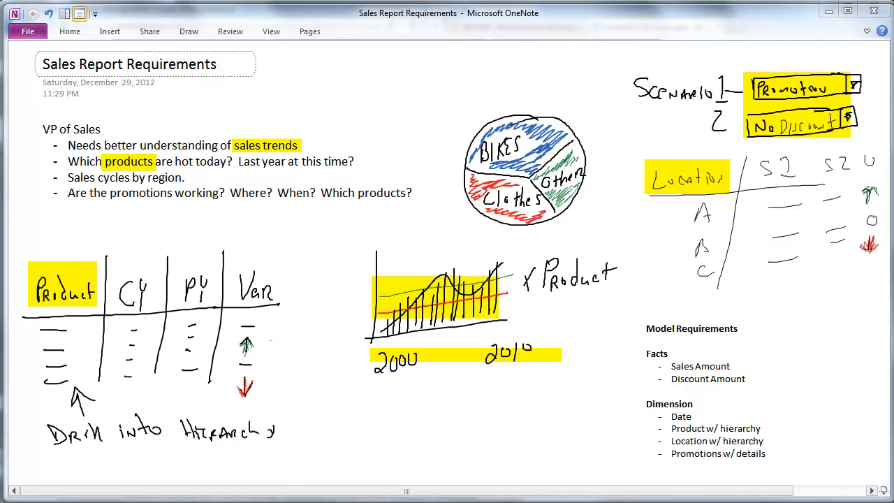
mouse_move(866, 380)
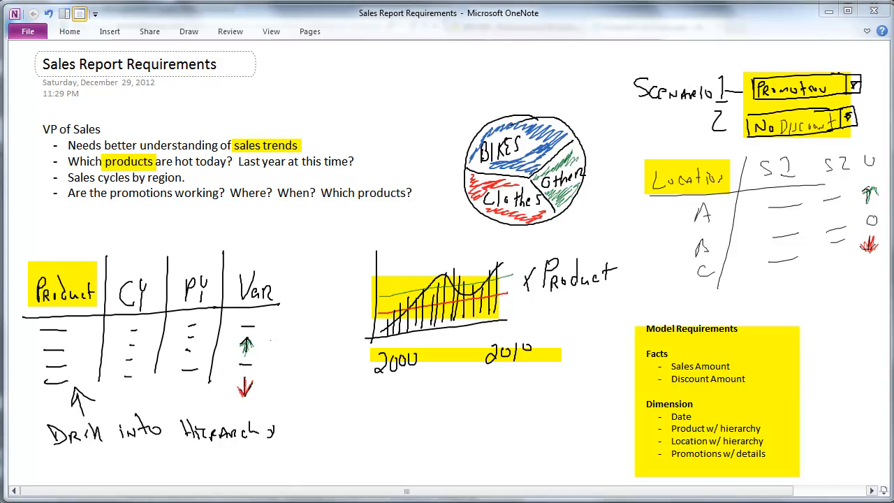
mouse_move(545, 461)
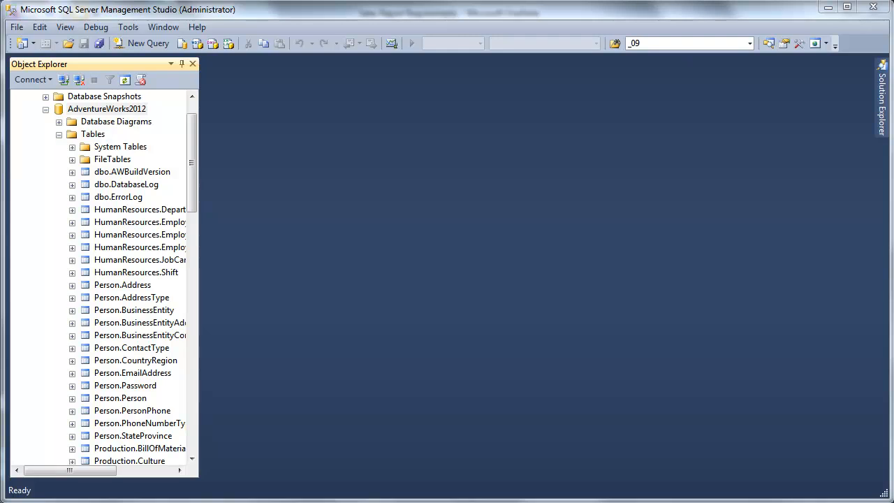
mouse_move(126, 112)
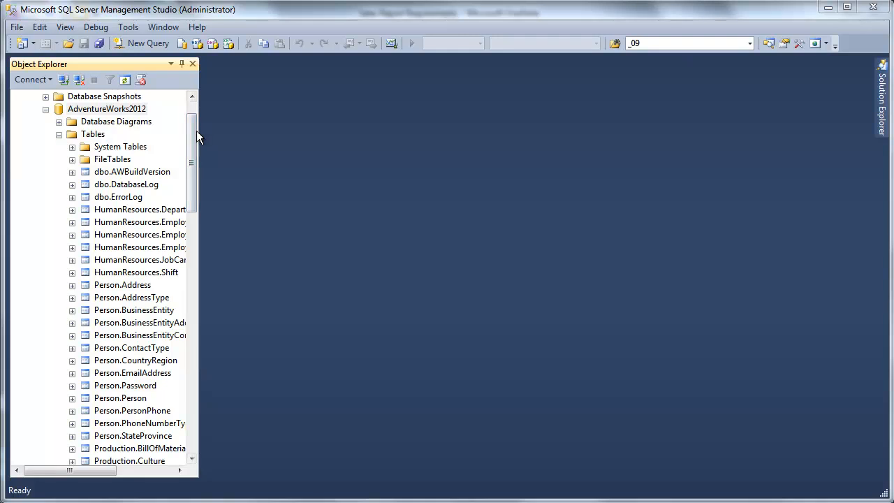
Step: Locate Sales.SalesOrderDetail under AdventureWorks2012 and expand its Columns node
left_click(106, 109)
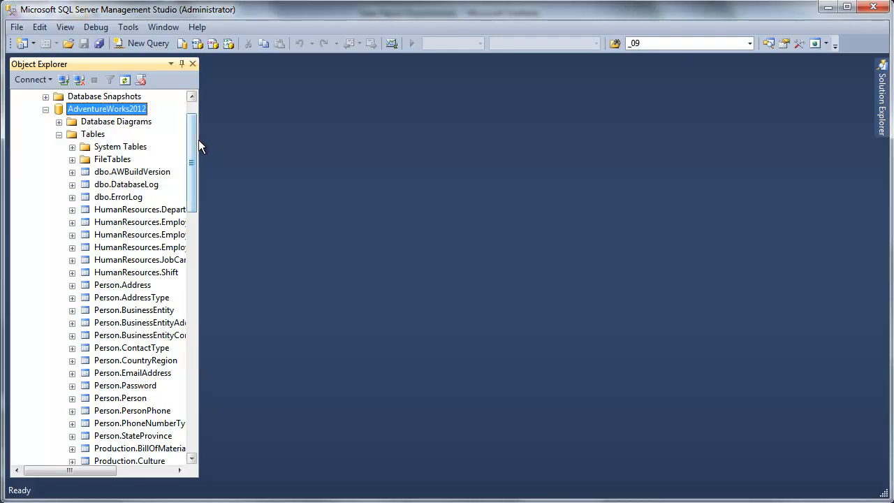
scroll("down", 3)
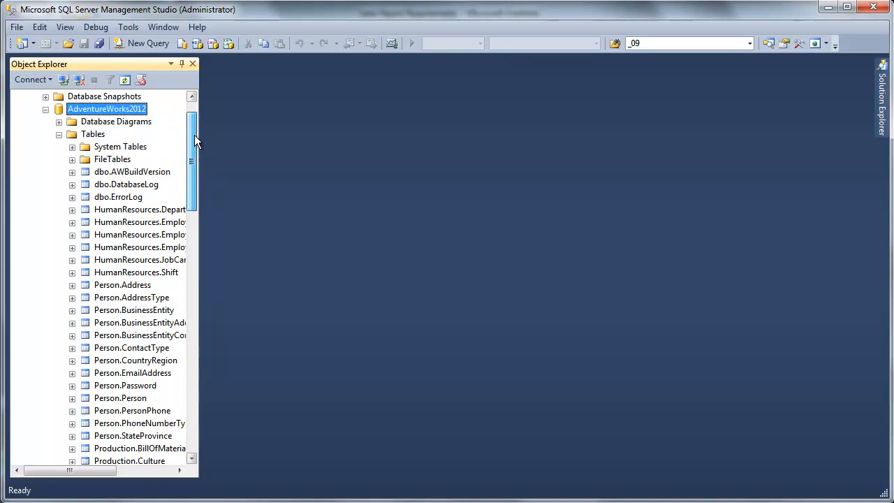
scroll("down", 3)
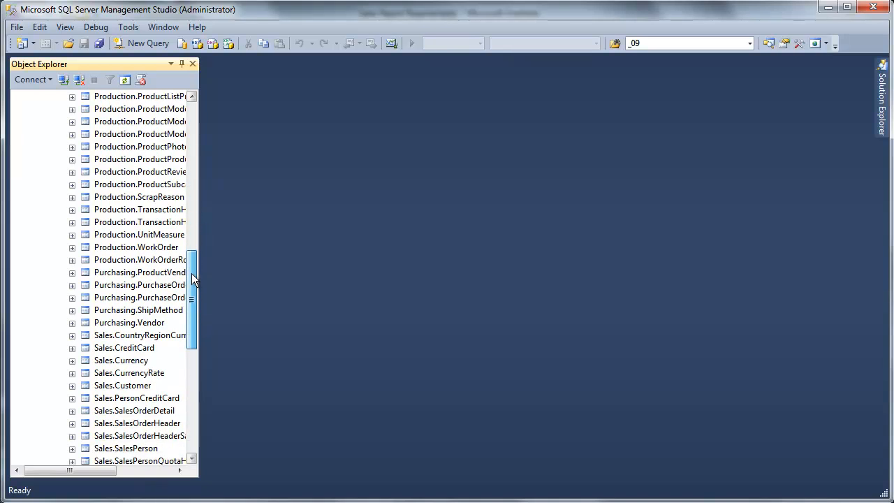
scroll("down", 3)
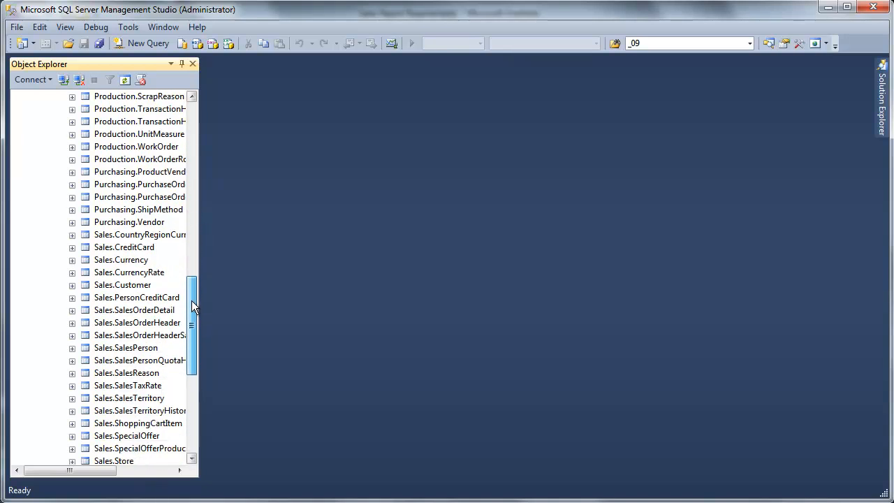
scroll("down", 3)
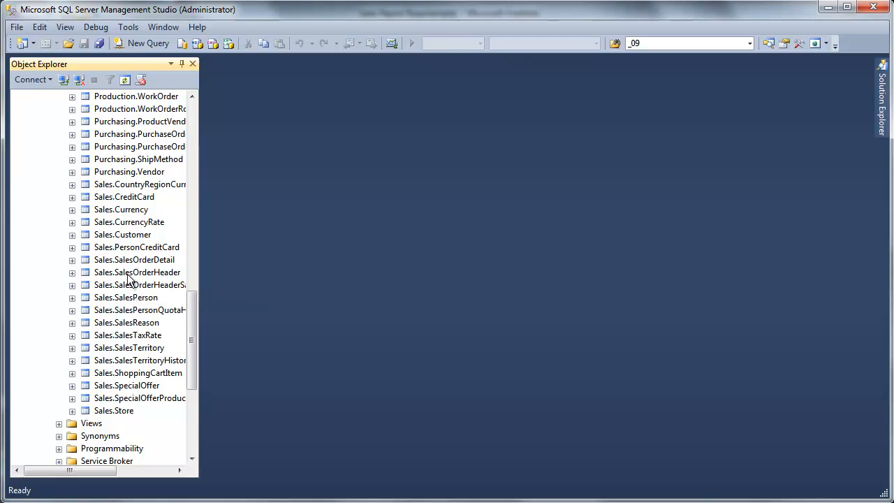
mouse_move(160, 290)
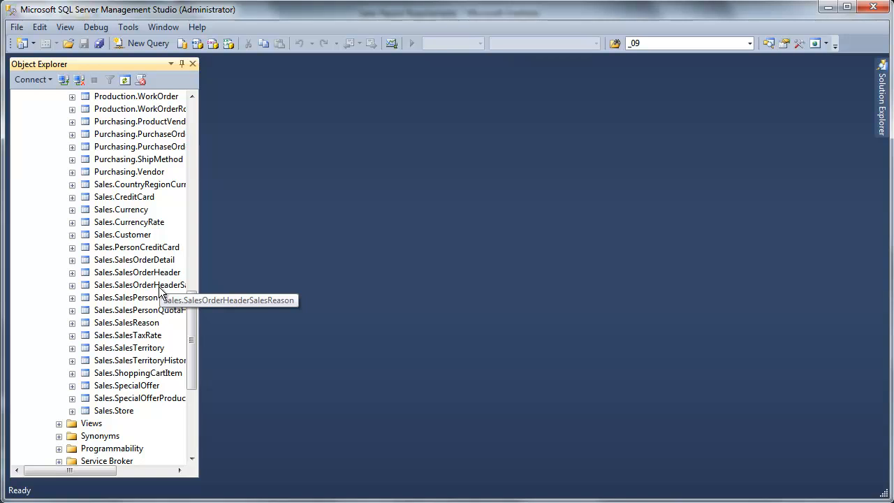
mouse_move(199, 293)
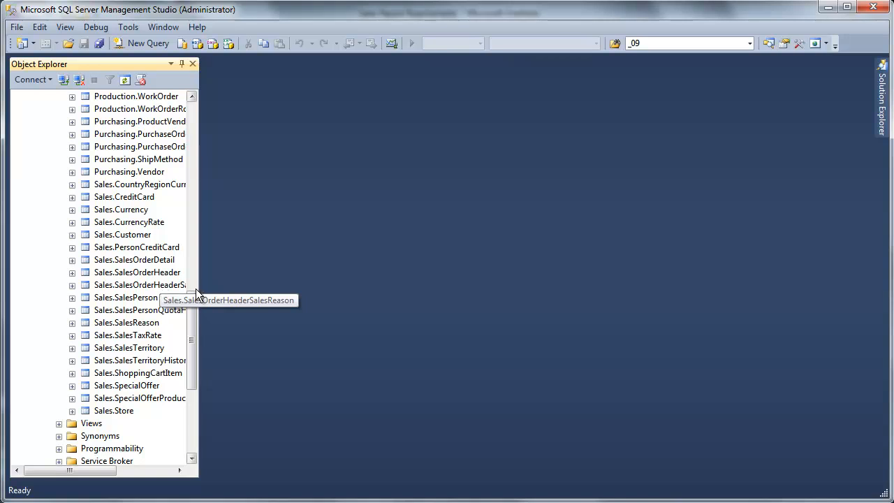
left_click(134, 260)
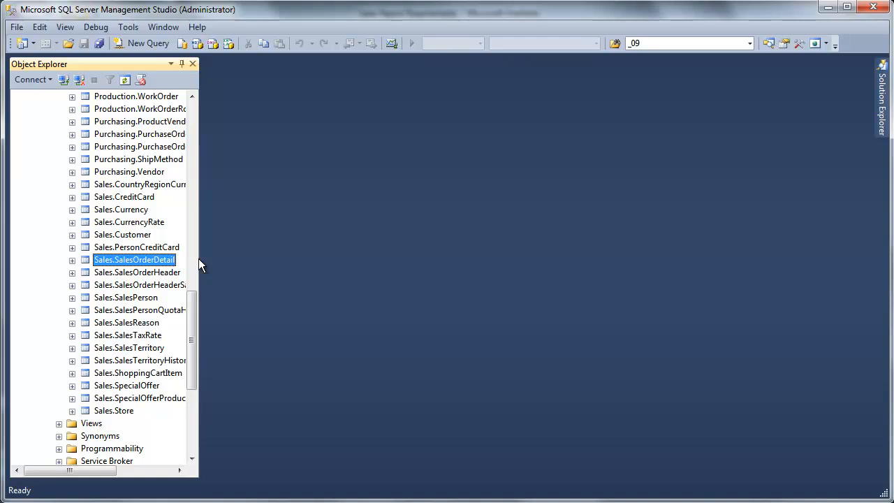
left_click_drag(198, 260, 225, 260)
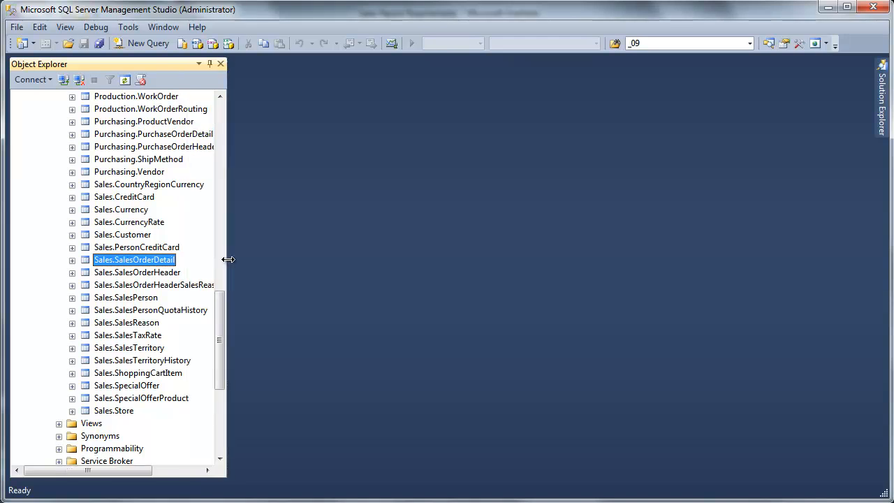
mouse_move(137, 258)
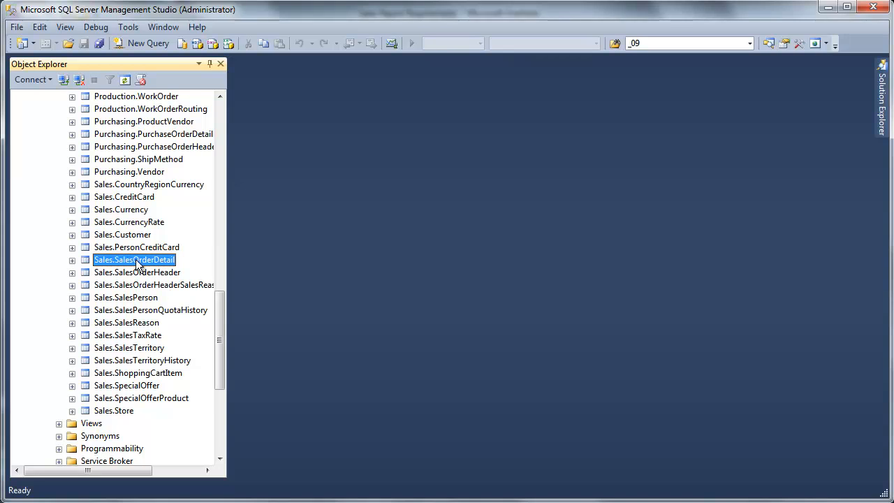
left_click(71, 259)
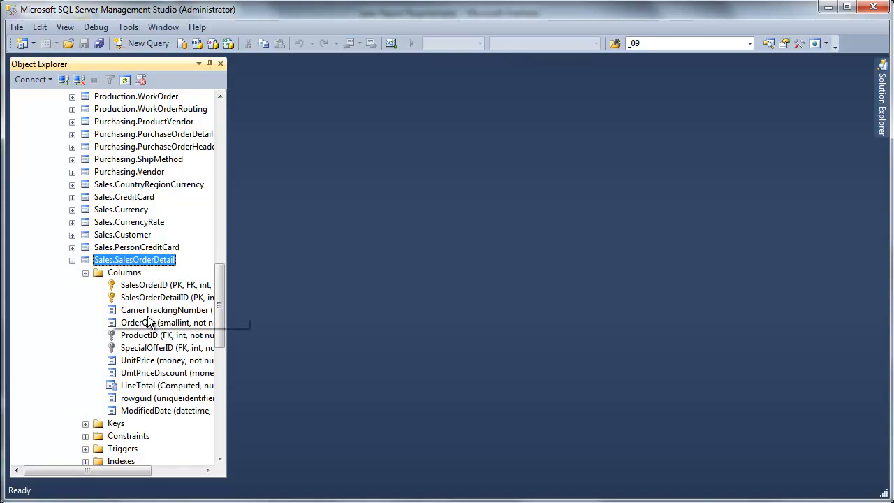
Step: Inspect the LineTotal measure and the ProductID and SpecialOfferID foreign key columns
scroll("down", 3)
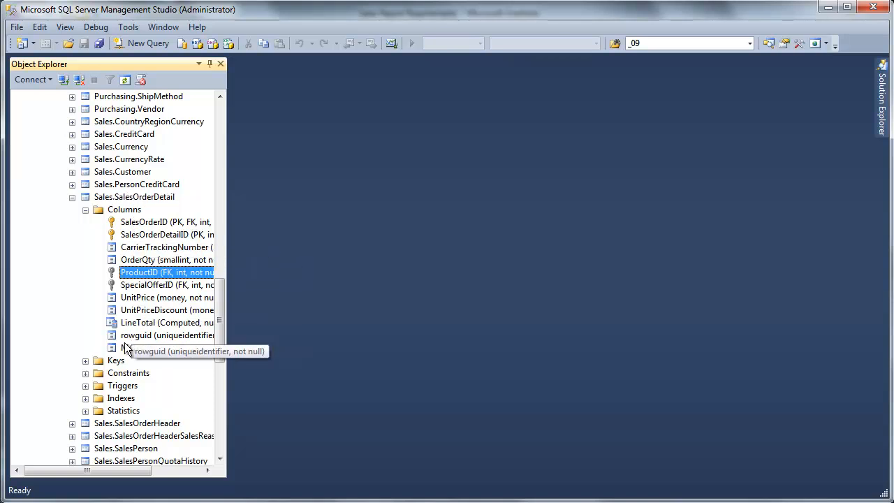
mouse_move(137, 323)
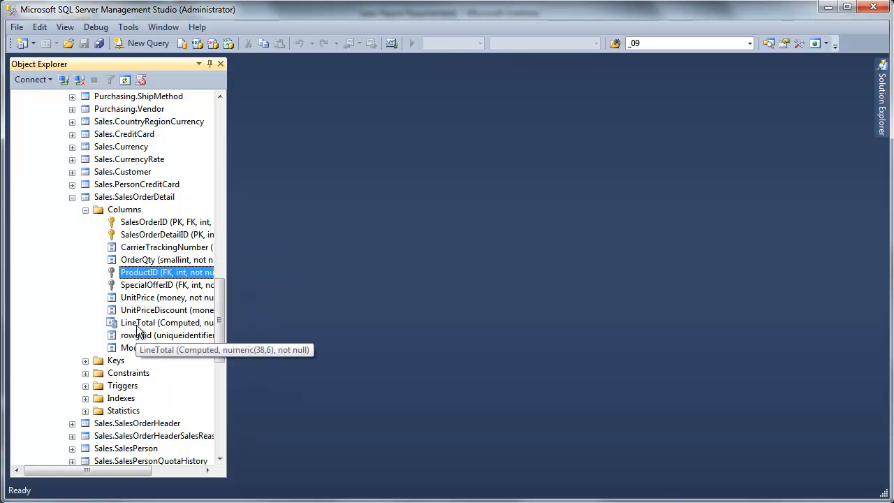
left_click(168, 321)
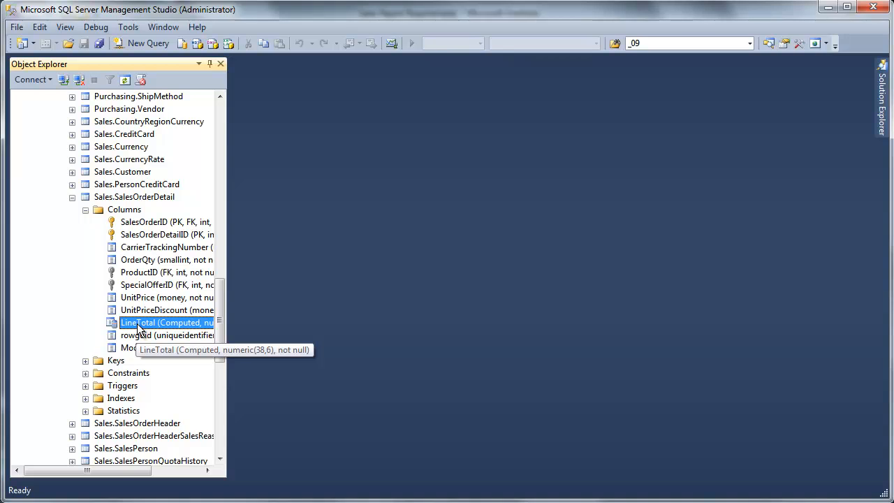
left_click(166, 271)
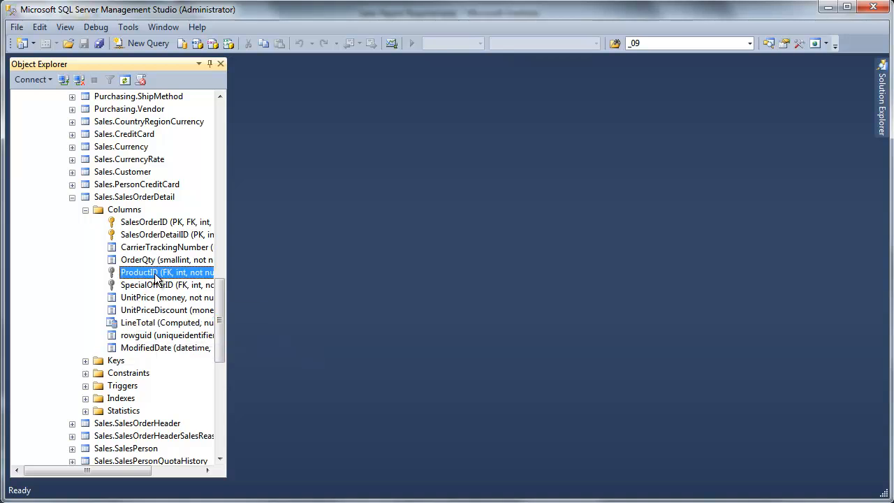
left_click(168, 285)
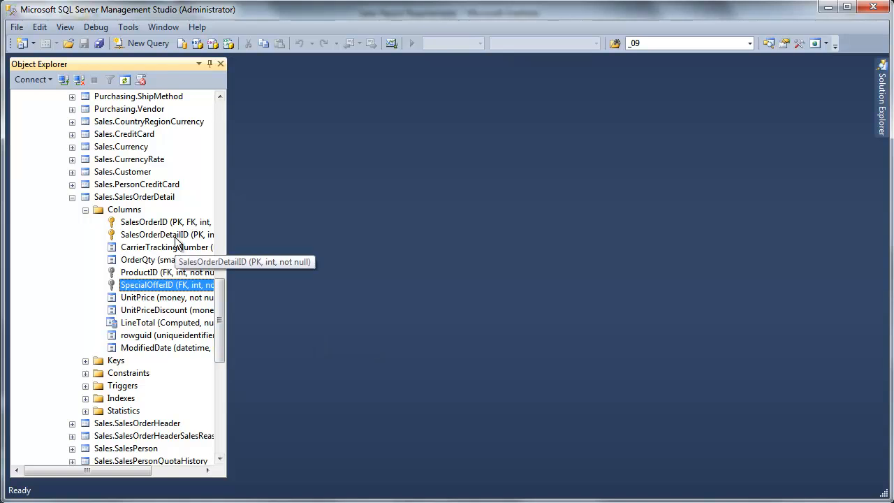
scroll("down", 3)
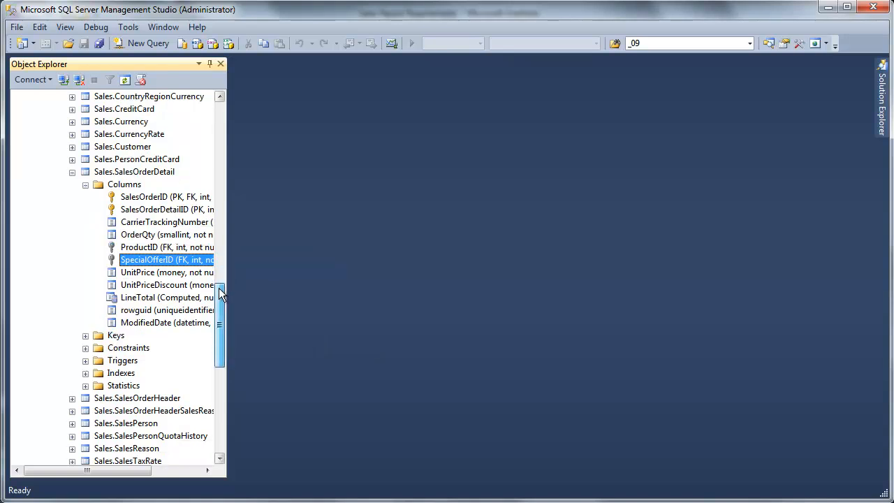
Step: Expand Sales.SalesOrderHeader's columns and inspect its TerritoryID foreign key
left_click(137, 397)
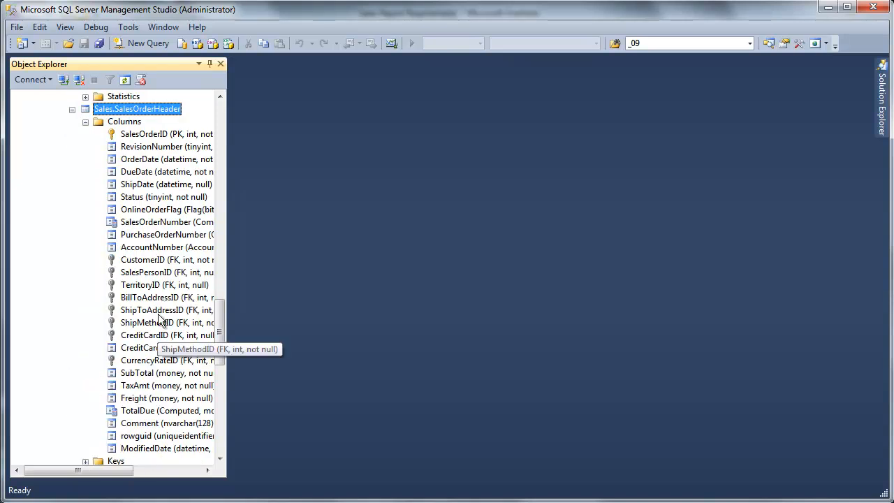
left_click(165, 285)
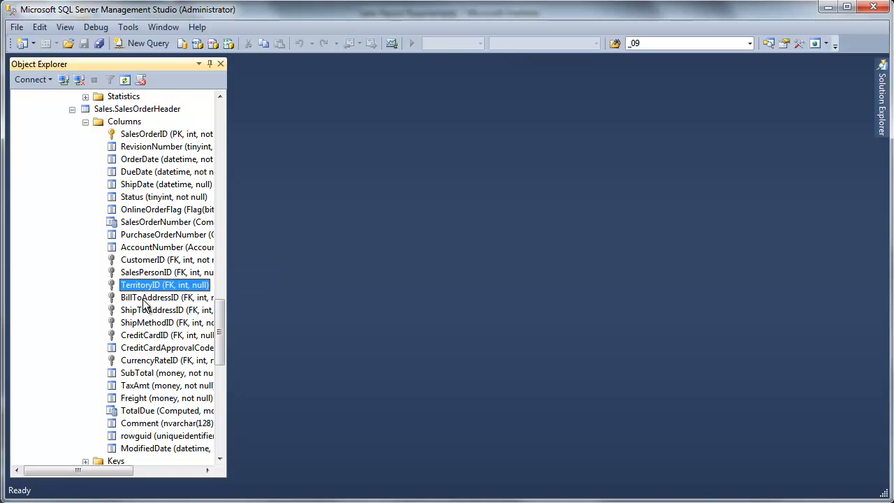
mouse_move(218, 389)
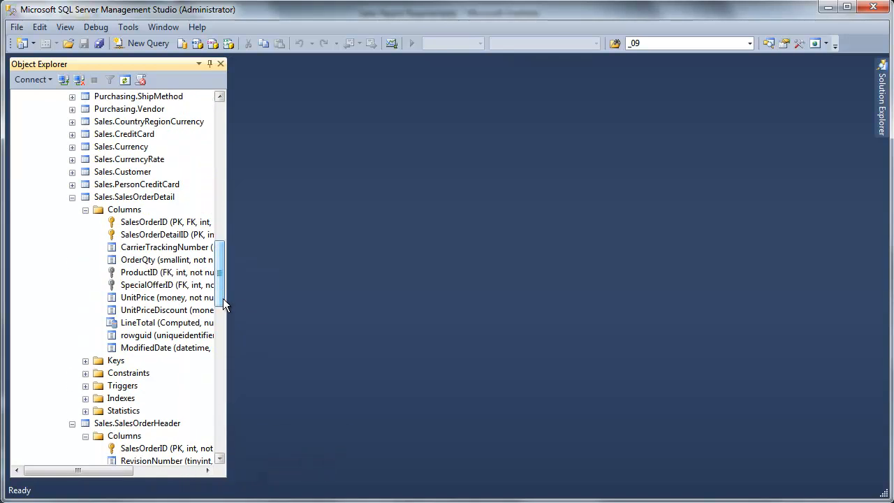
mouse_move(223, 316)
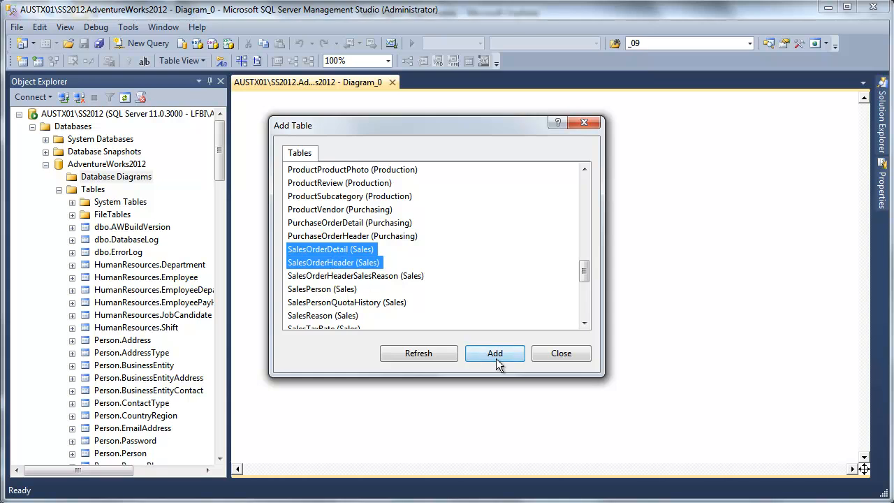
Step: Add SalesOrderHeader and SalesOrderDetail to the diagram and set zoom to 50% then 75%
left_click(494, 352)
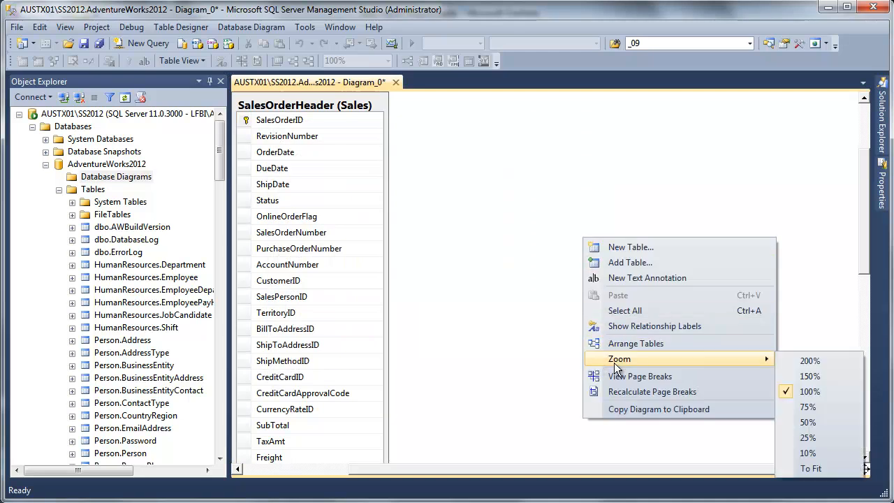
left_click(808, 422)
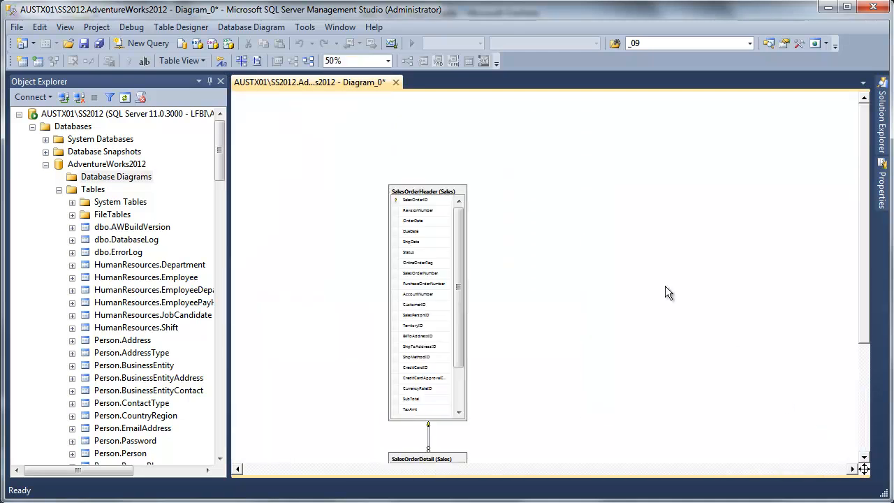
mouse_move(579, 189)
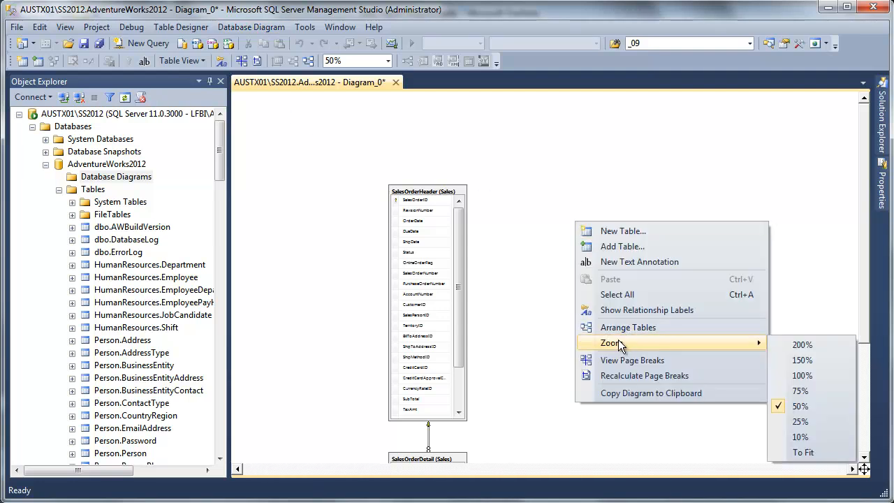
left_click(802, 391)
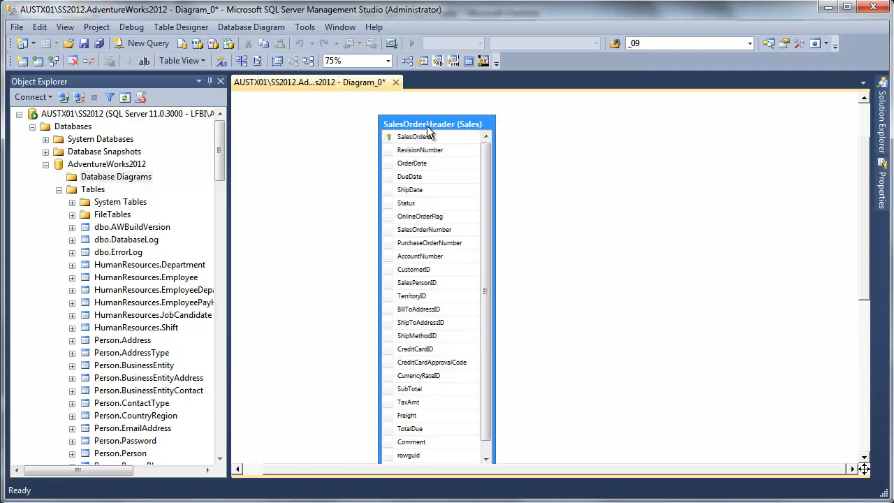
Step: Add all tables related to SalesOrderHeader, such as SalesTerritory and Customer
right_click(431, 137)
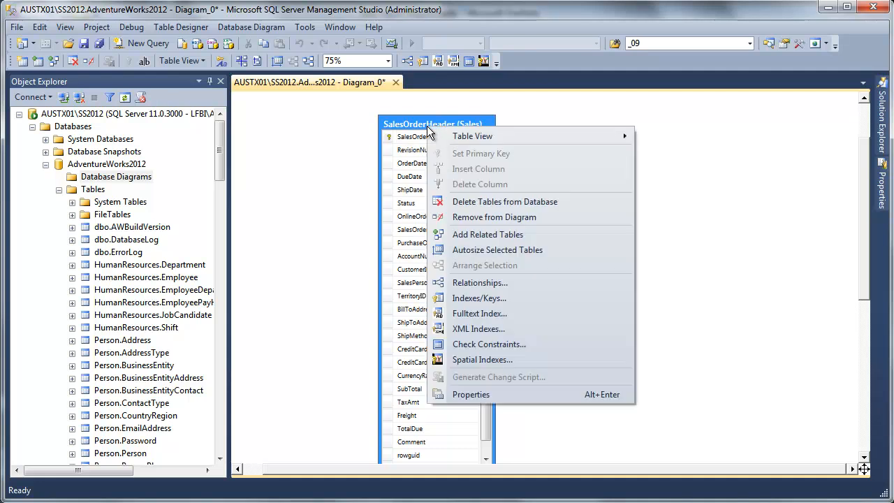
mouse_move(498, 234)
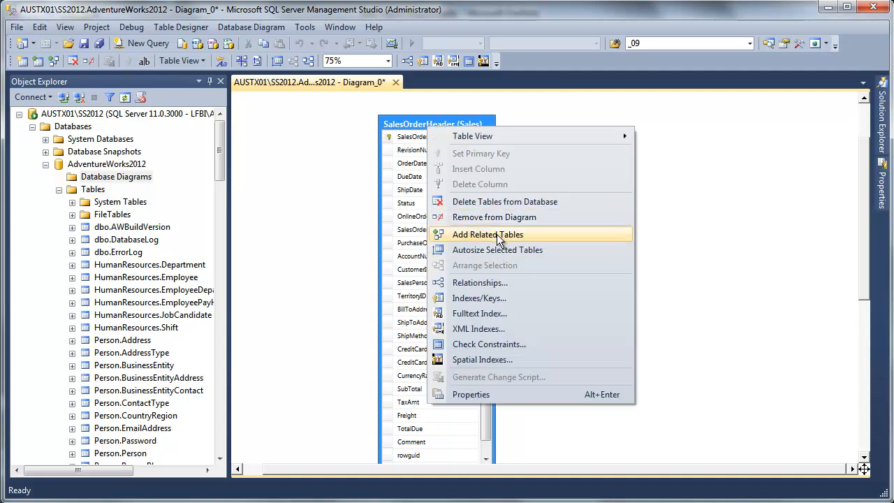
left_click(486, 235)
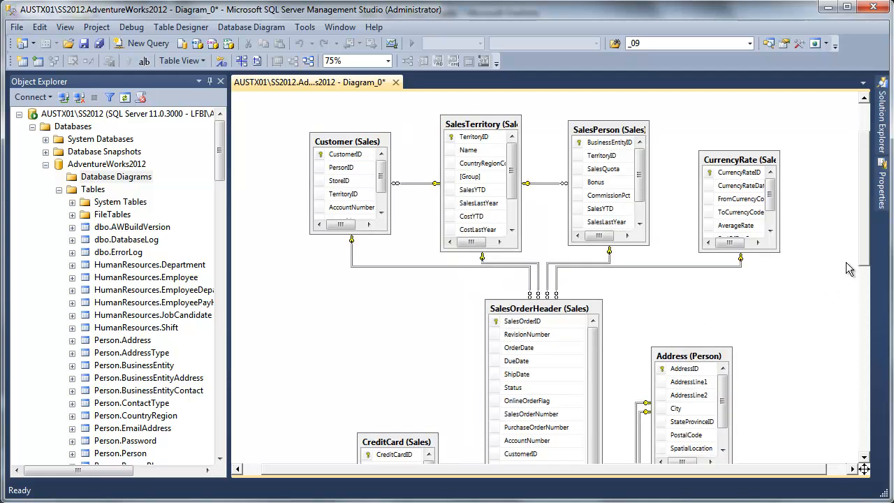
scroll("down", 3)
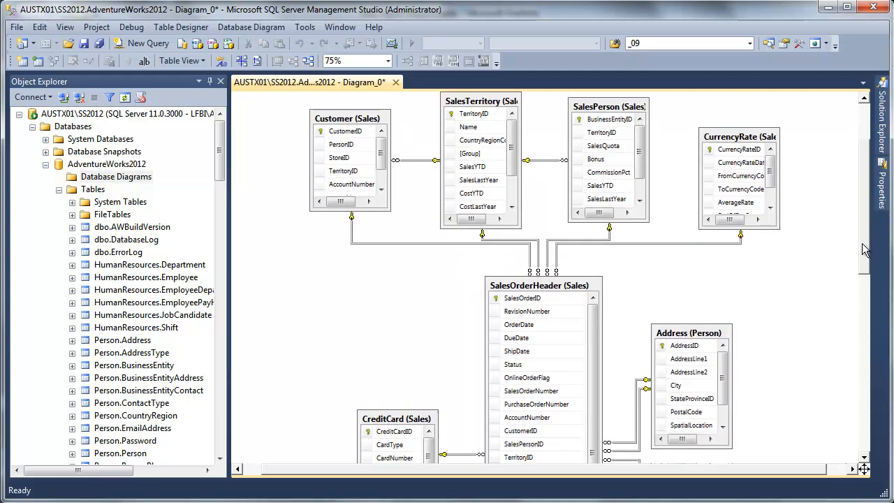
left_click(481, 102)
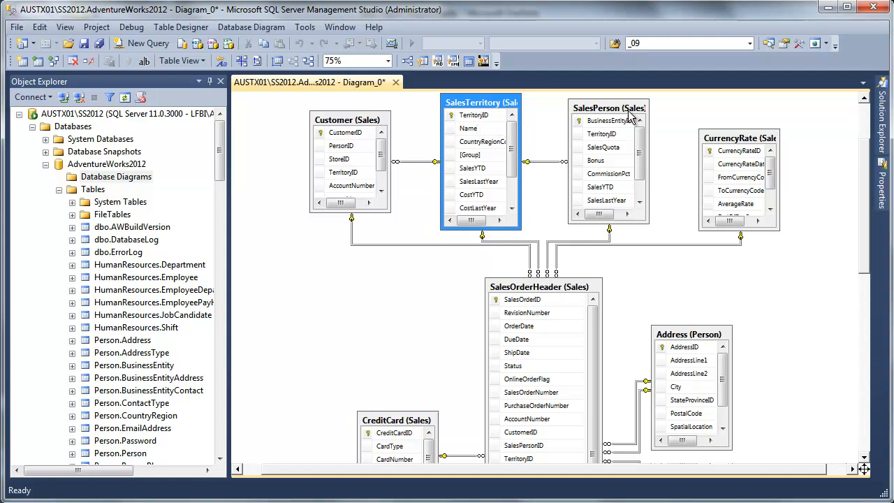
scroll("down", 3)
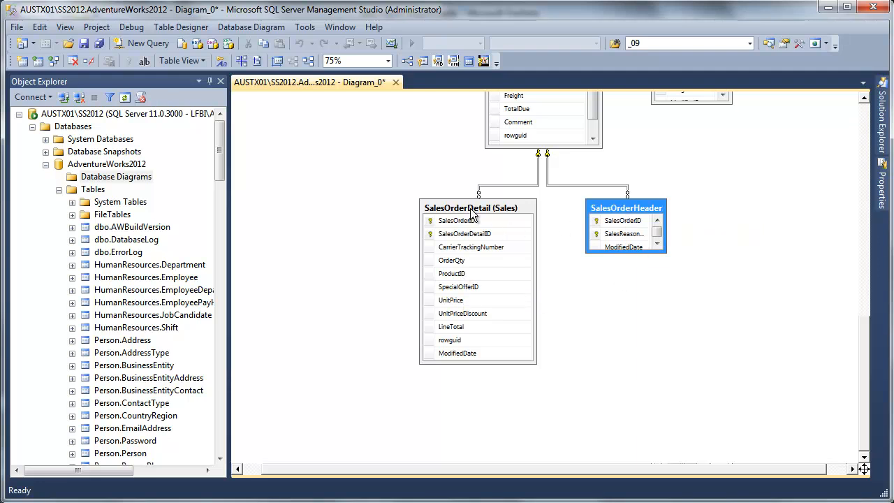
Step: Add all tables related to SalesOrderDetail to the diagram
right_click(469, 207)
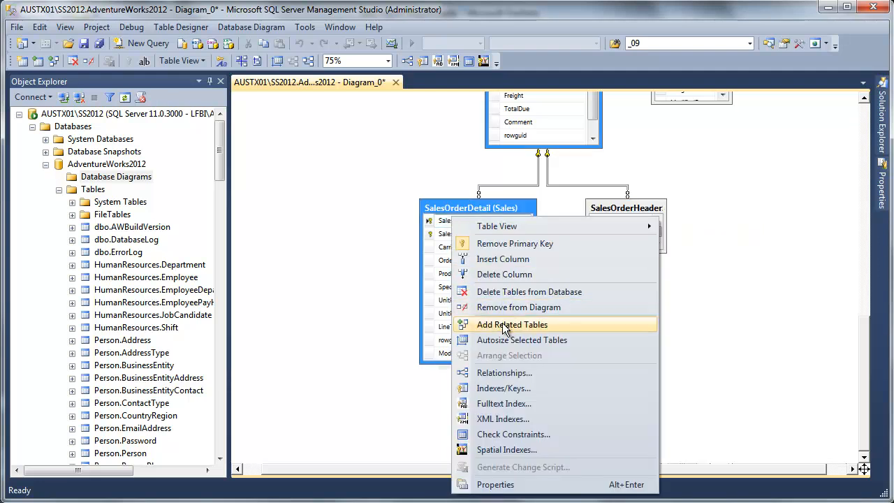
left_click(511, 324)
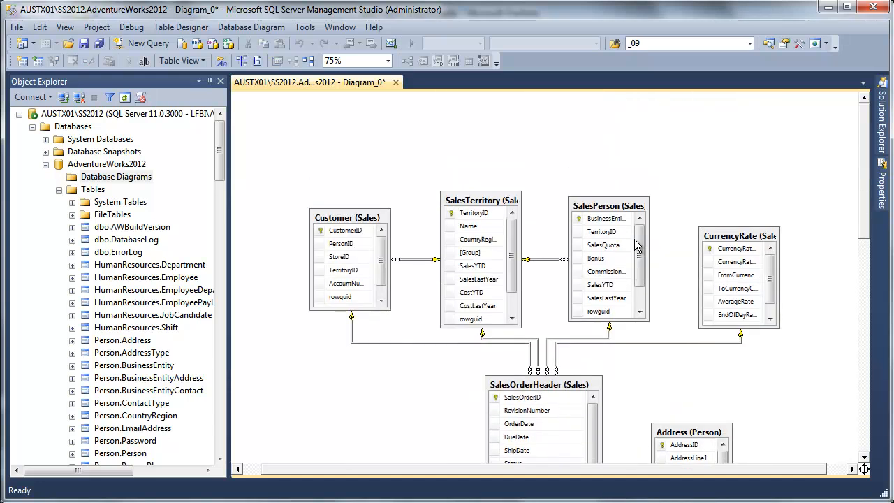
right_click(480, 200)
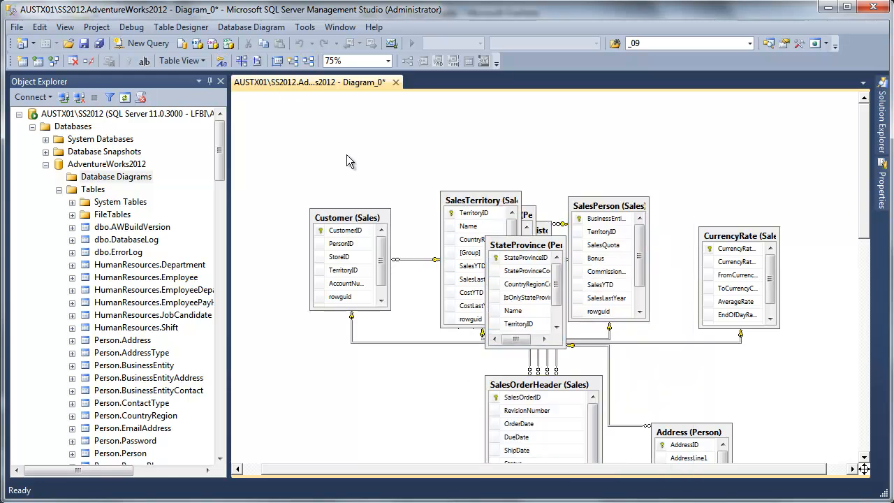
Step: Set Table View to Name Only and arrange tables like SalesTerritoryHistory without overlap
left_click(179, 61)
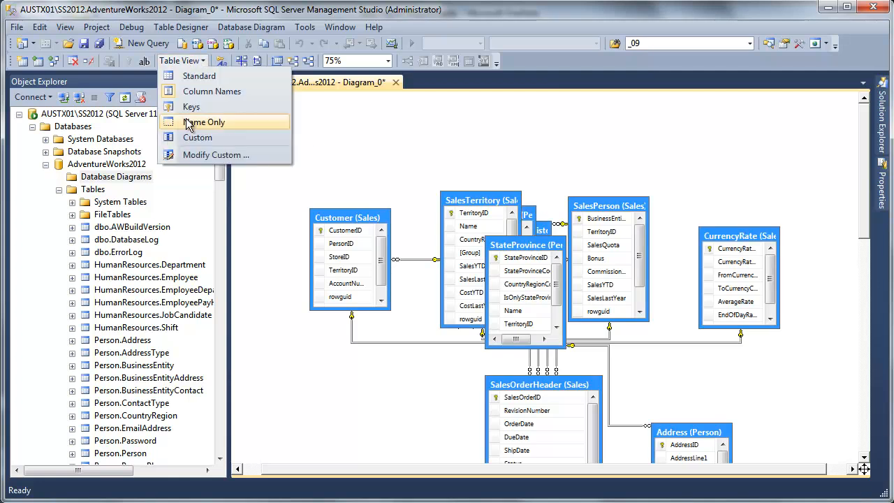
left_click(204, 123)
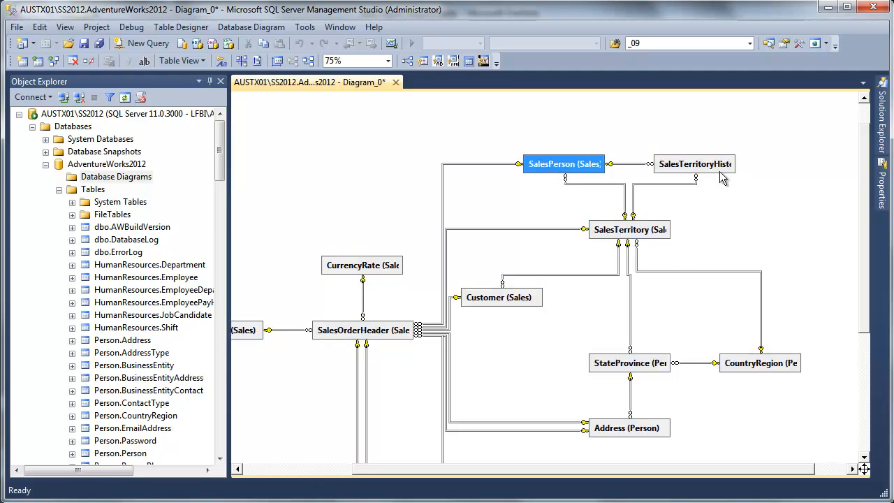
left_click(695, 163)
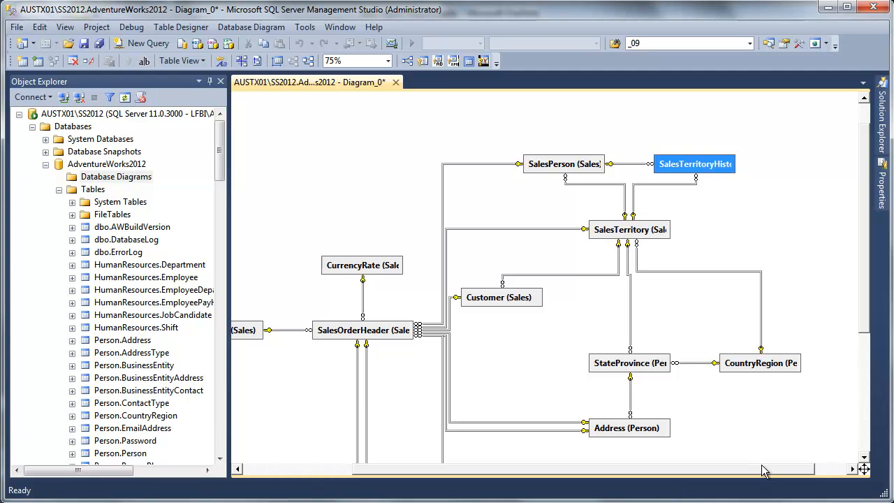
scroll("down", 3)
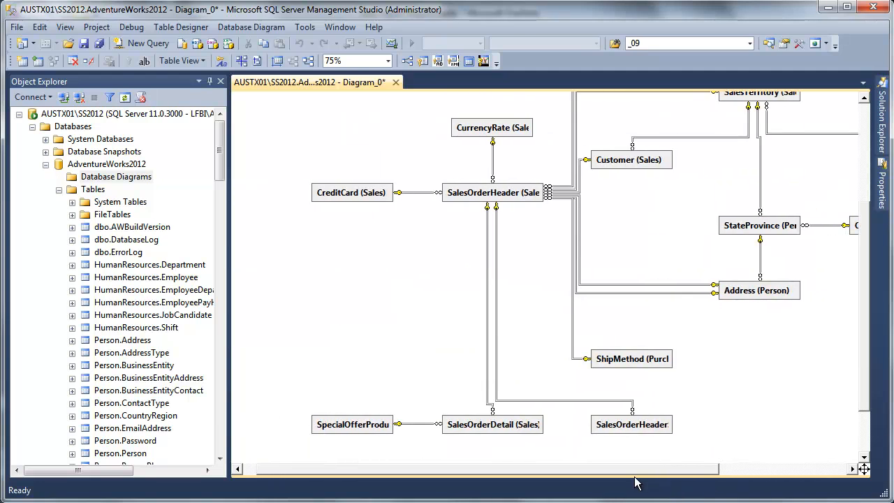
mouse_move(690, 444)
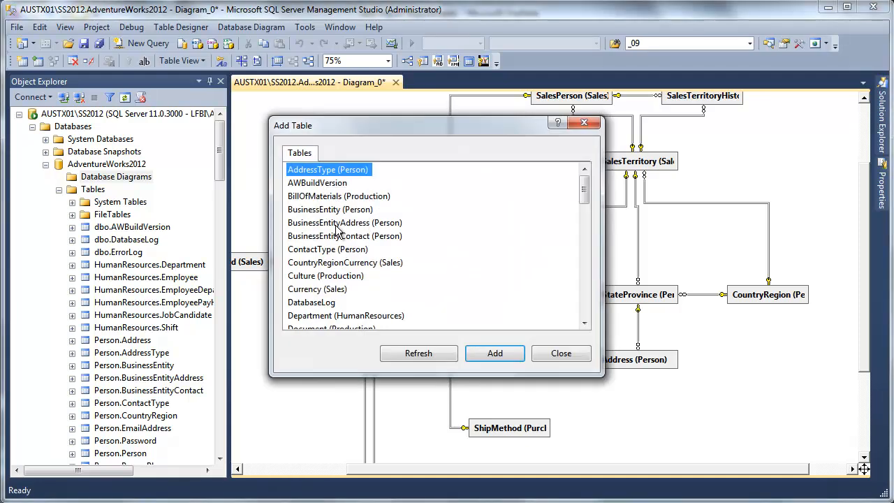
Step: Add ProductCategory, then its related ProductSubcategory and Product tables to the diagram
scroll("down", 3)
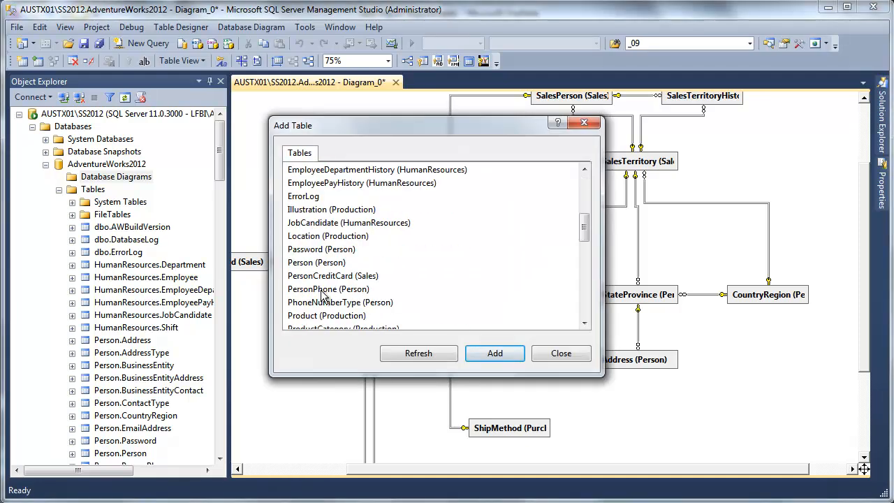
scroll("down", 3)
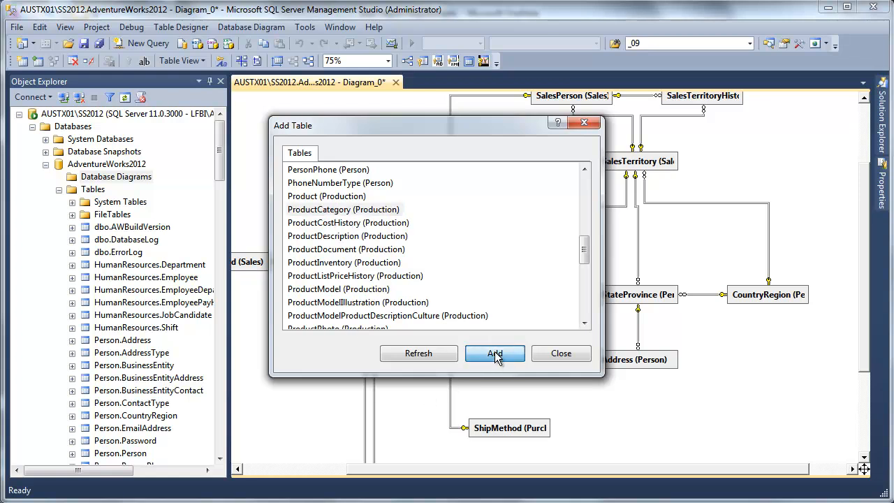
left_click(495, 352)
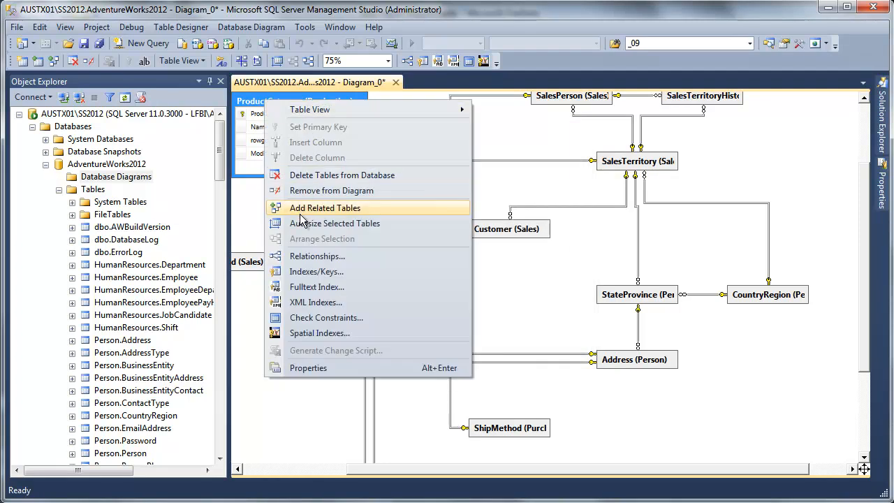
left_click(324, 206)
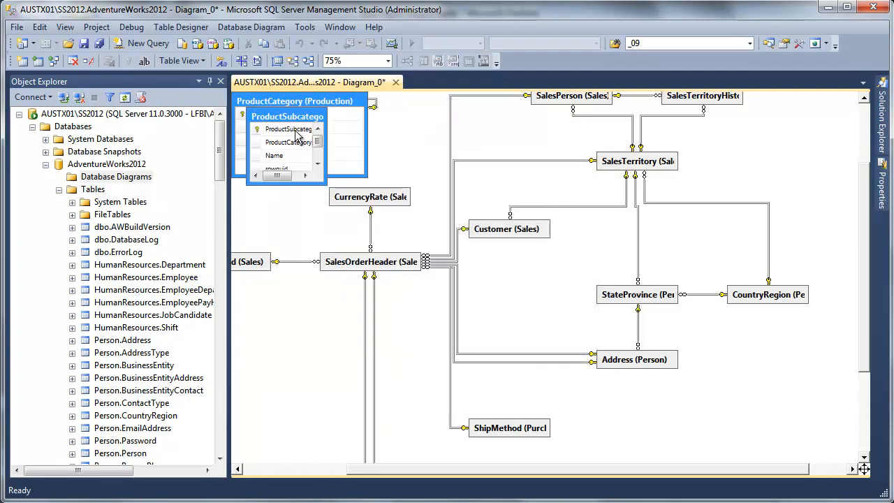
right_click(286, 140)
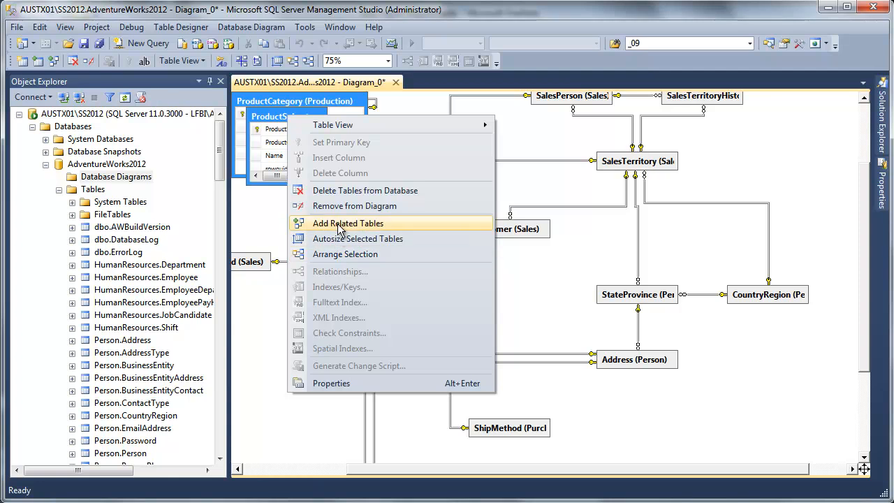
left_click(348, 224)
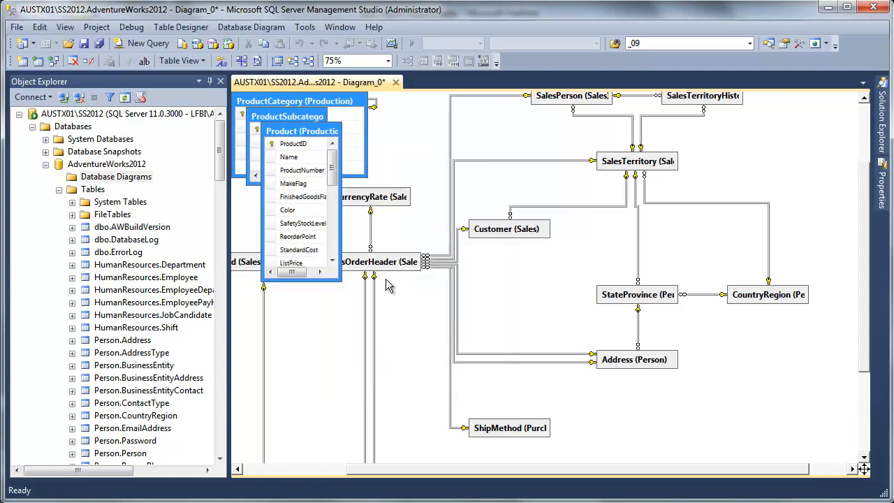
Step: Show the newly added product tables by name only
left_click(181, 61)
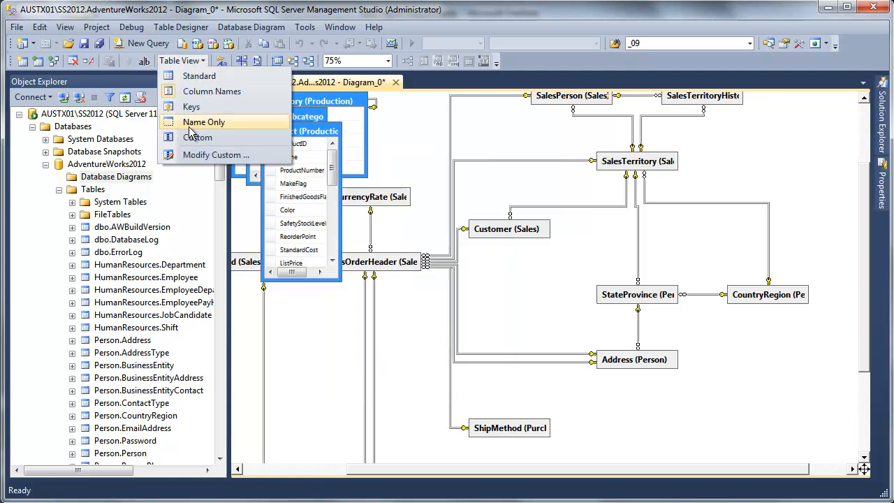
left_click(204, 121)
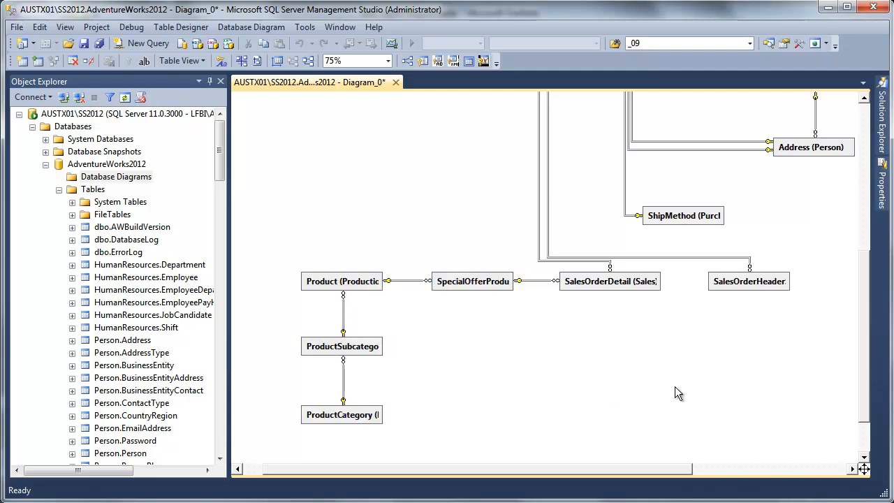
Step: Select the Product table and return to Sales.SalesOrderDetail's ProductID column
left_click(341, 281)
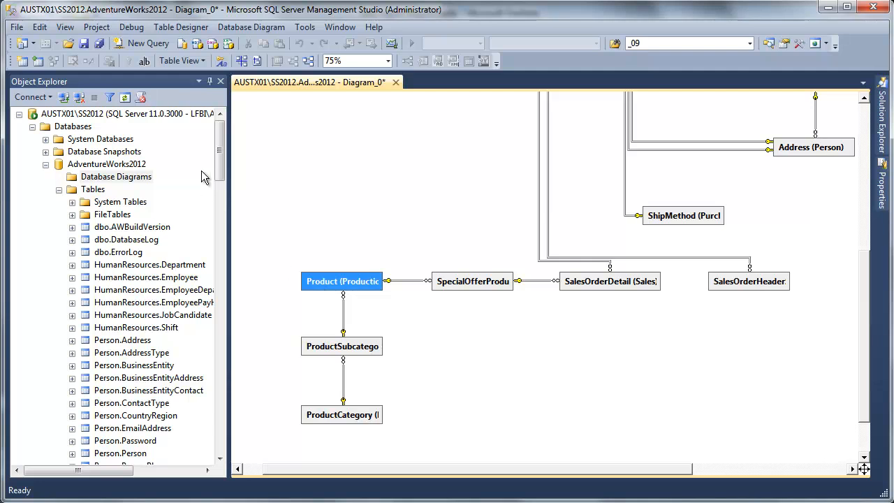
scroll("down", 3)
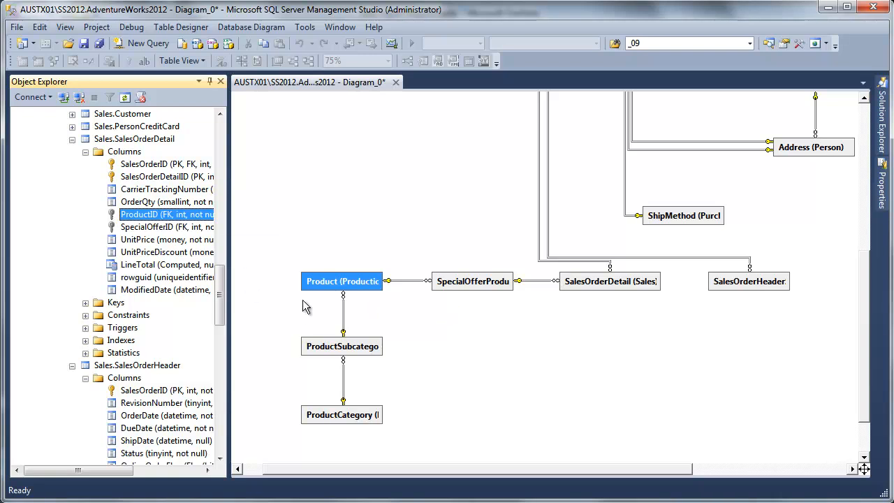
mouse_move(374, 218)
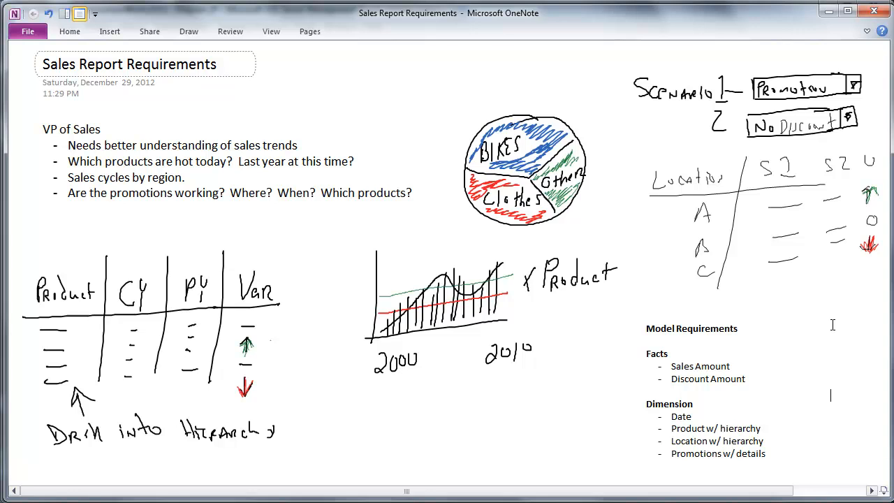
mouse_move(545, 327)
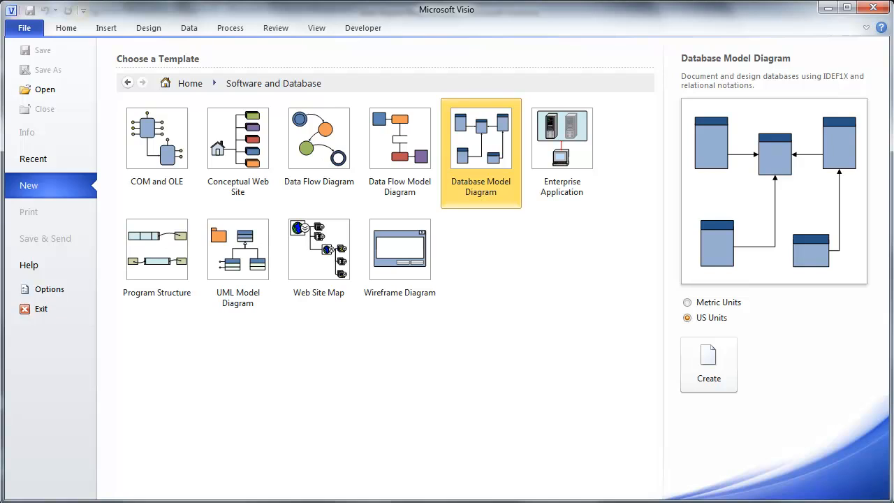
mouse_move(486, 193)
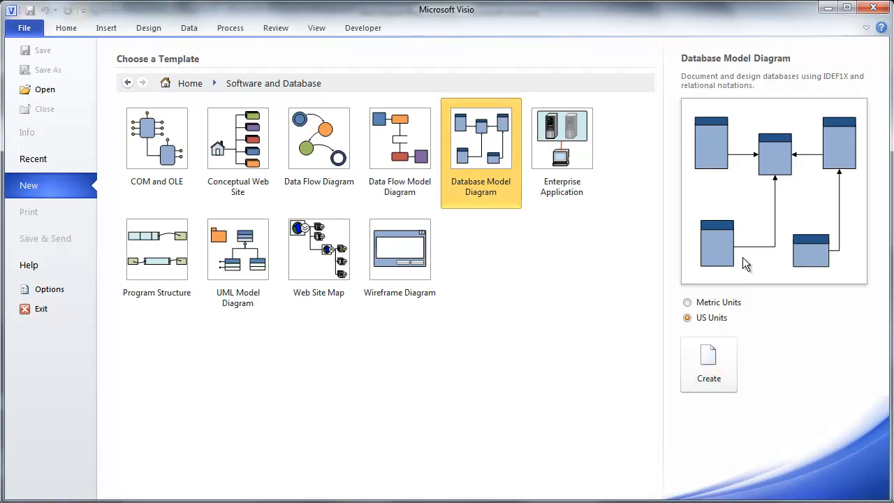
Step: Create a blank Database Model Diagram drawing and zoom in on the page
left_click(709, 363)
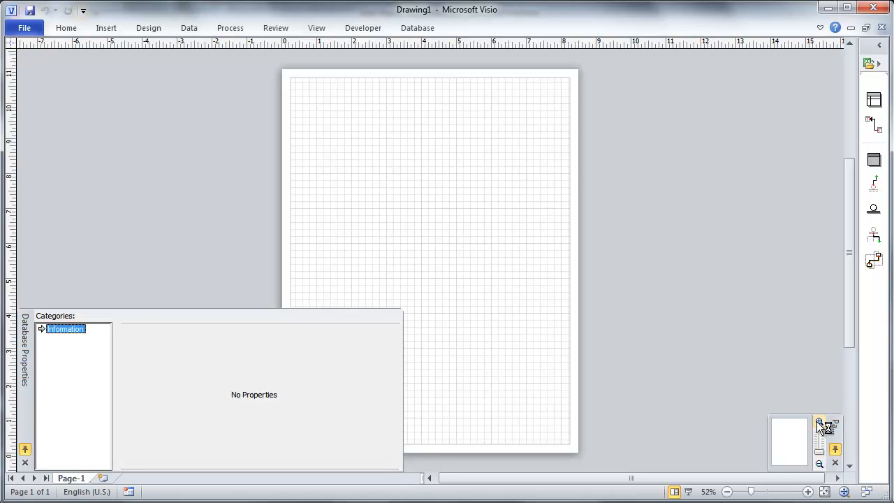
left_click(818, 424)
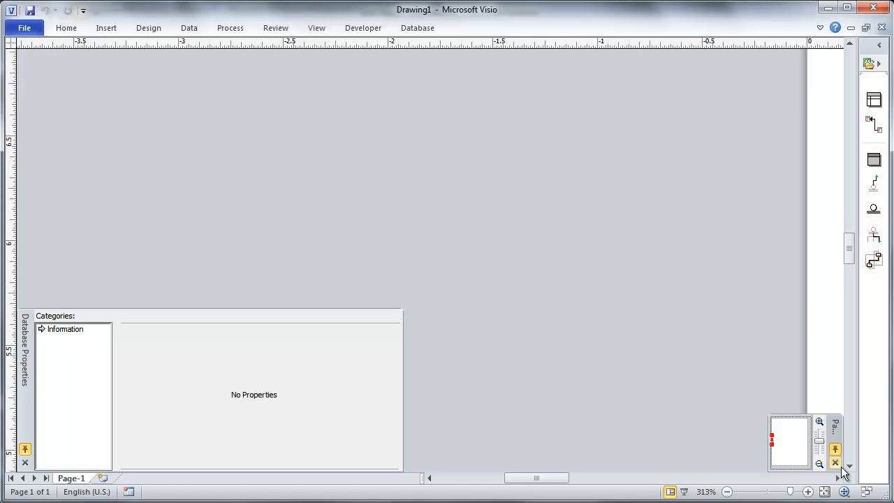
Step: Zoom out to the whole page and turn off the page grid from View
left_click(819, 464)
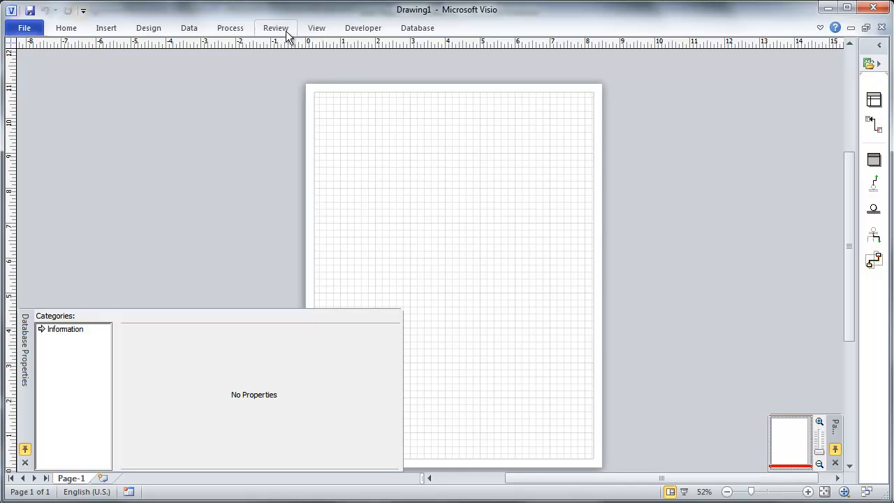
left_click(315, 28)
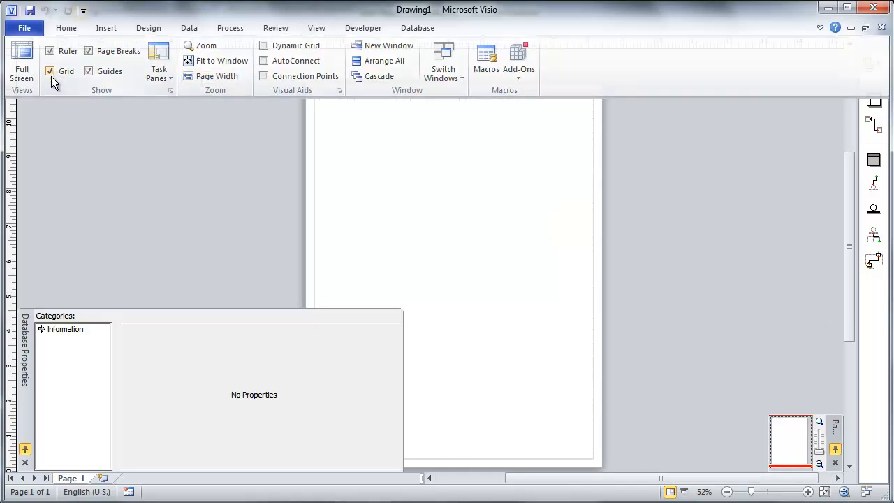
left_click(50, 70)
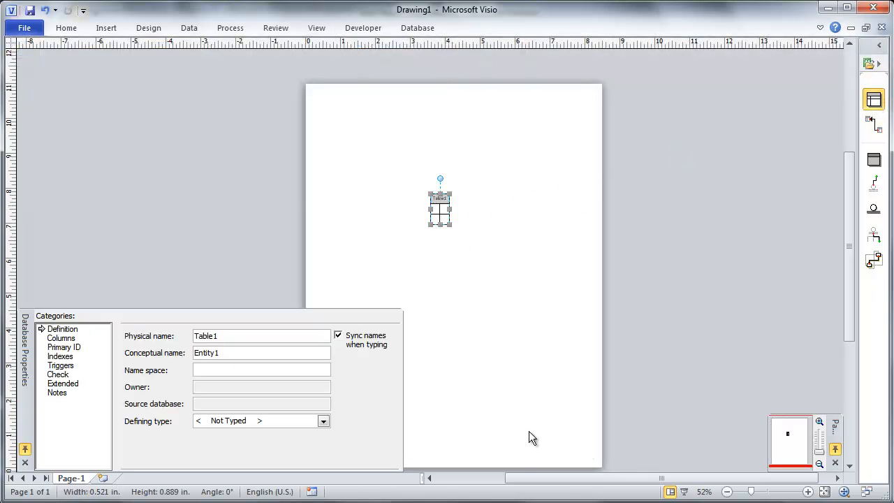
mouse_move(843, 126)
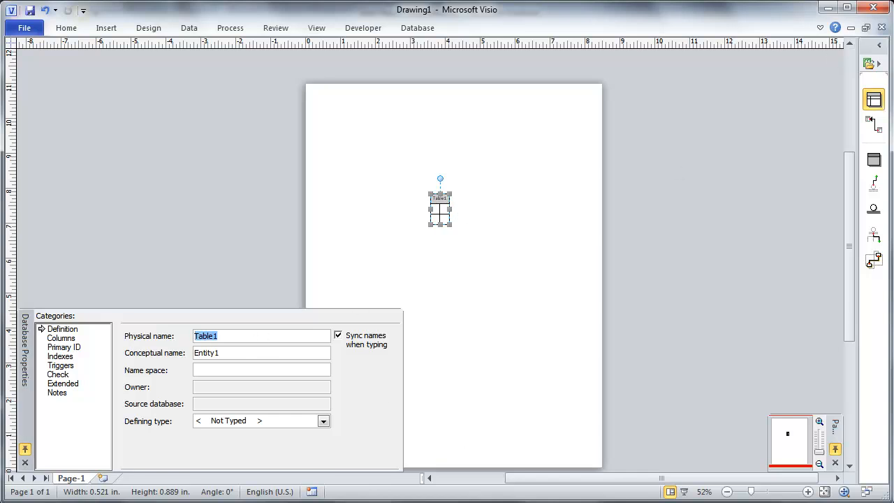
Step: Set the new entity's physical name to fact_Sales and zoom in on it
type("fact_Sales")
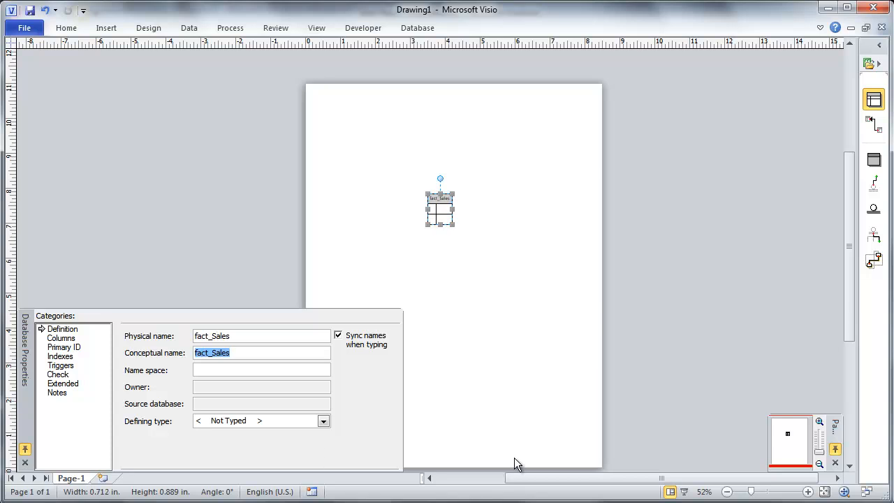
left_click(819, 422)
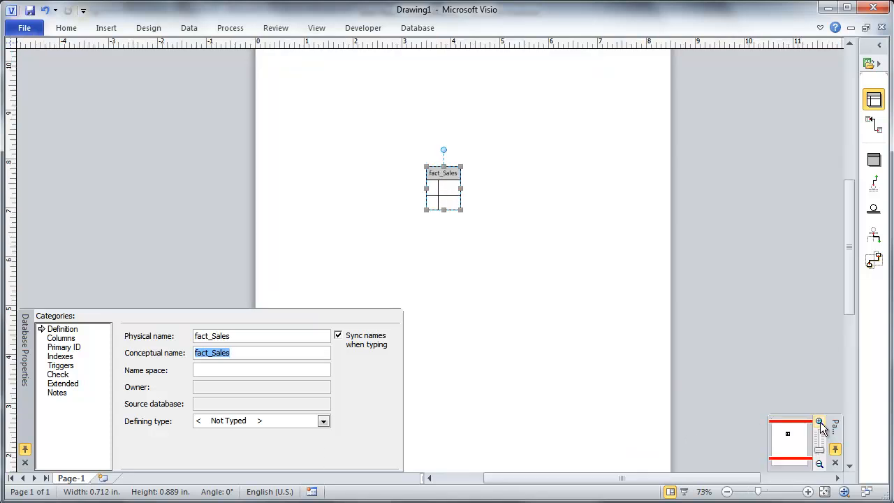
left_click(819, 422)
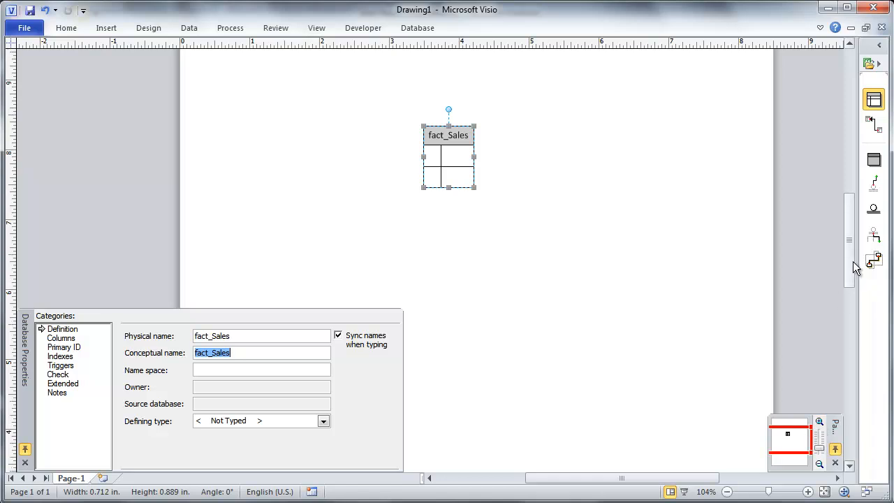
left_click(643, 257)
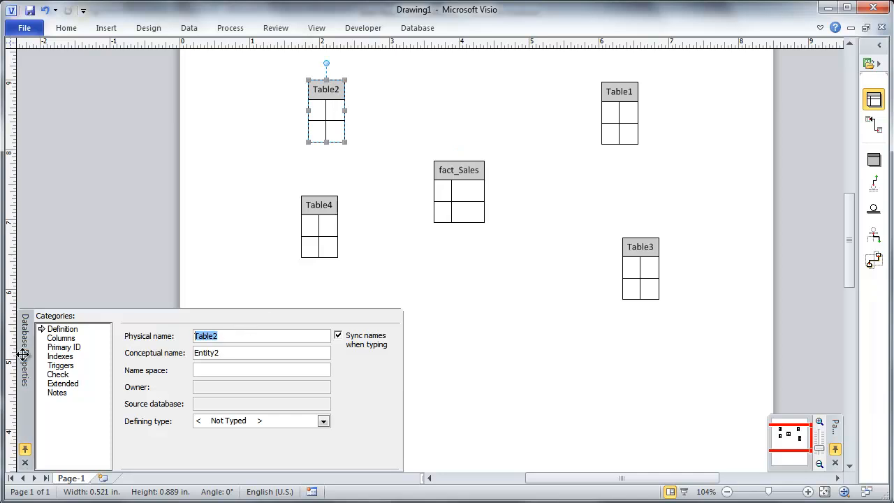
Step: Rename the surrounding tables dim_Date, dim_Product, dim_Promotion and dim_Location
type("dim_Date")
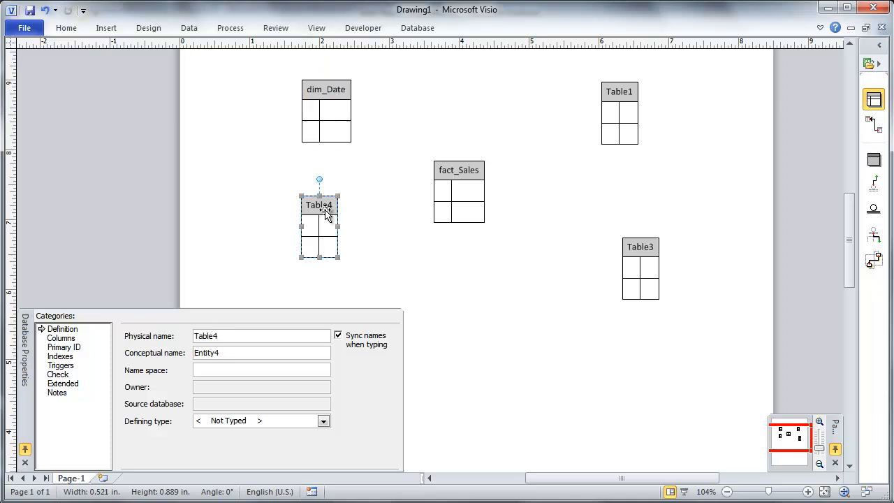
type("dim_Prodi")
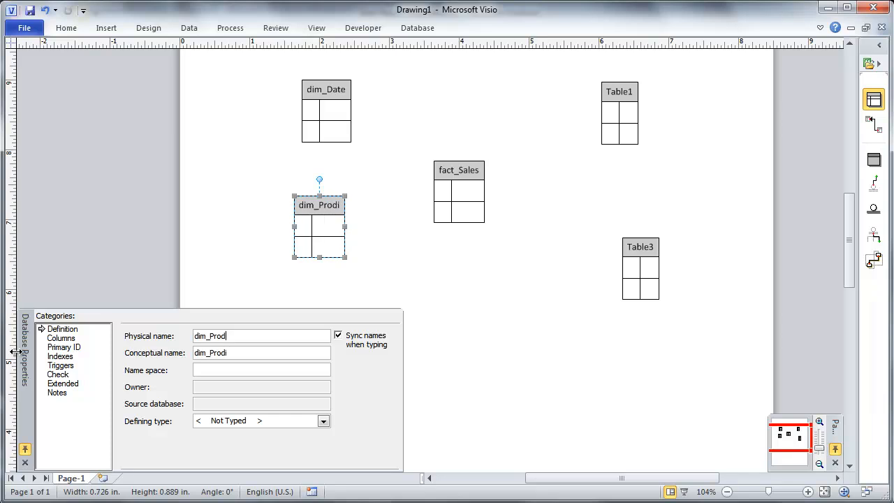
left_click(618, 92)
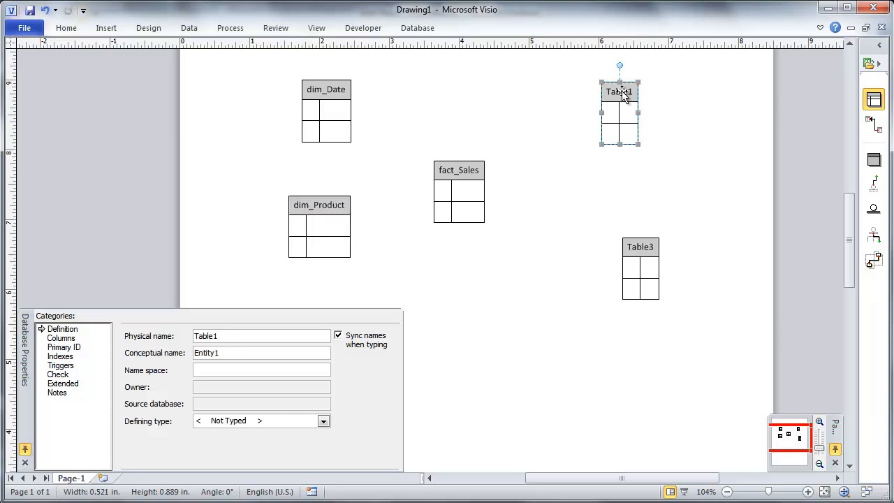
type("dim_")
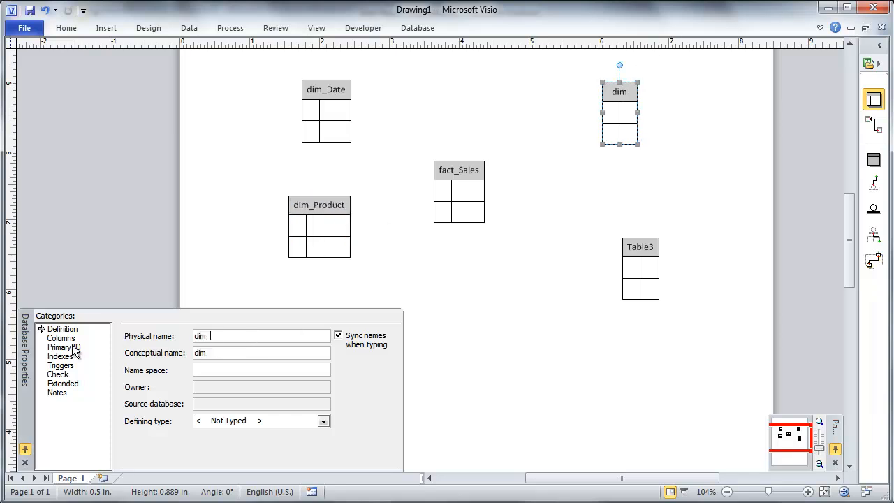
type("Promotion")
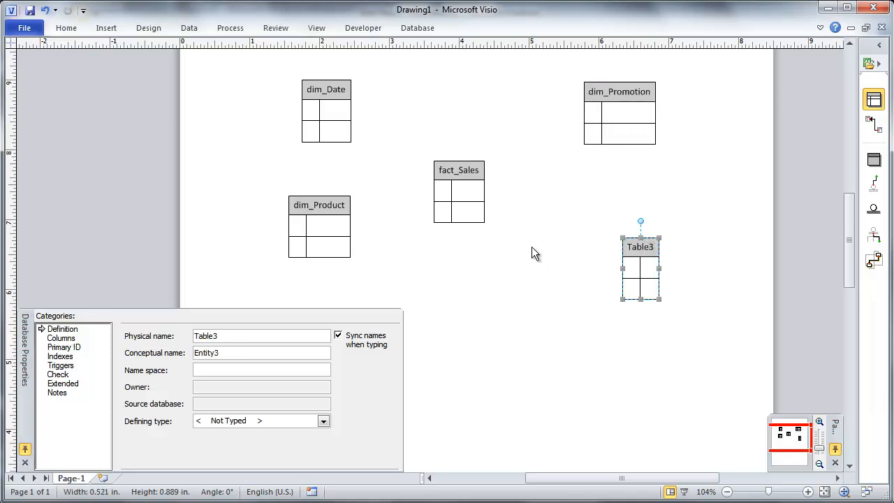
type("dim_Location")
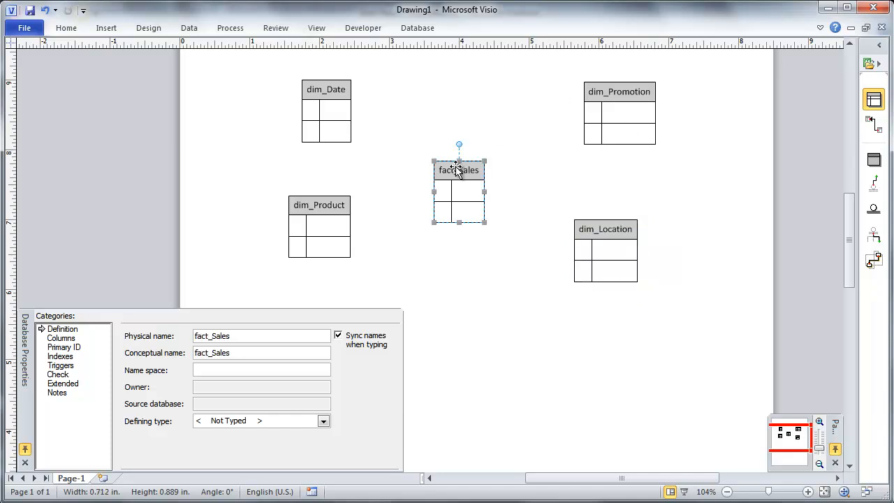
mouse_move(453, 297)
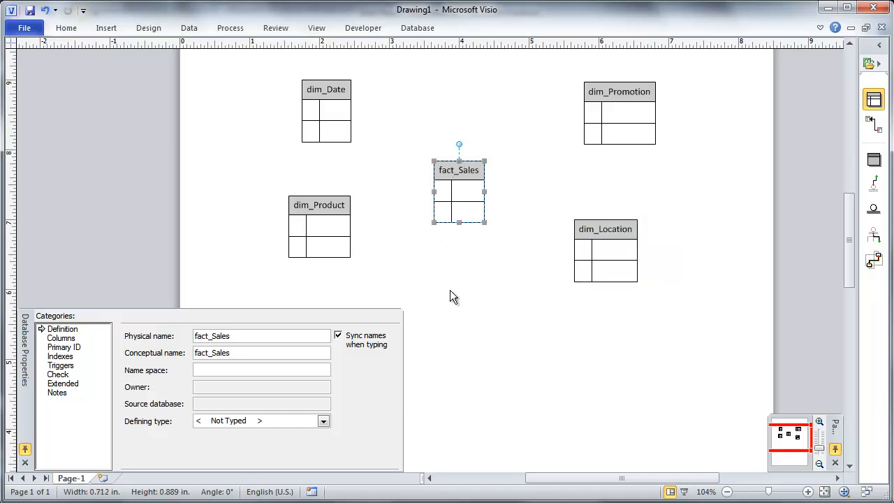
Step: Add Date, Product, Promotion, Location and TransactionID columns to fact_Sales, each ticked as PK
left_click(61, 338)
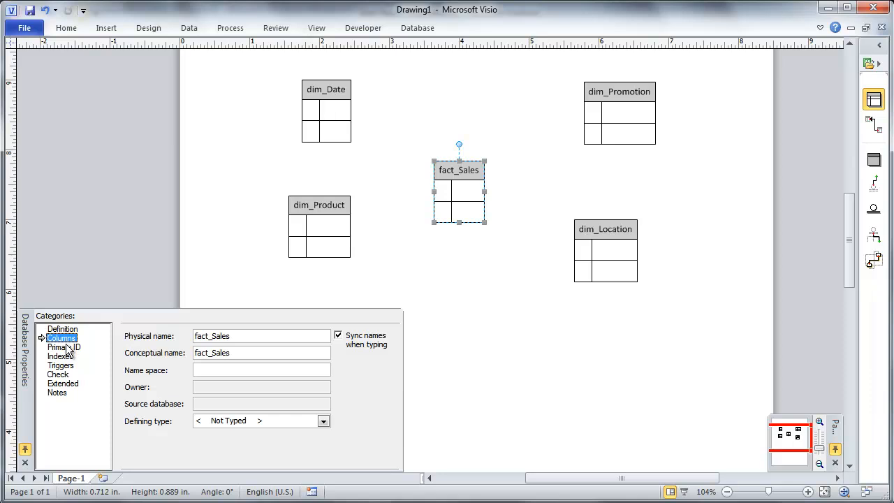
left_click(62, 337)
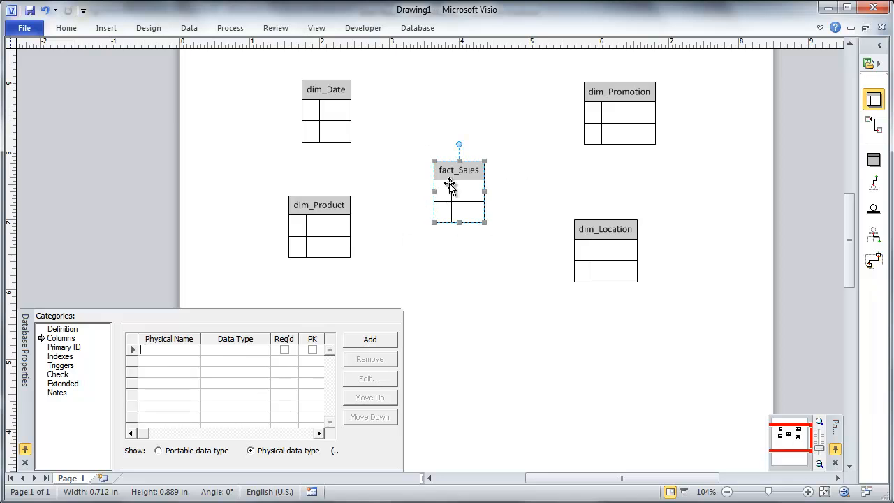
mouse_move(609, 411)
type("Date")
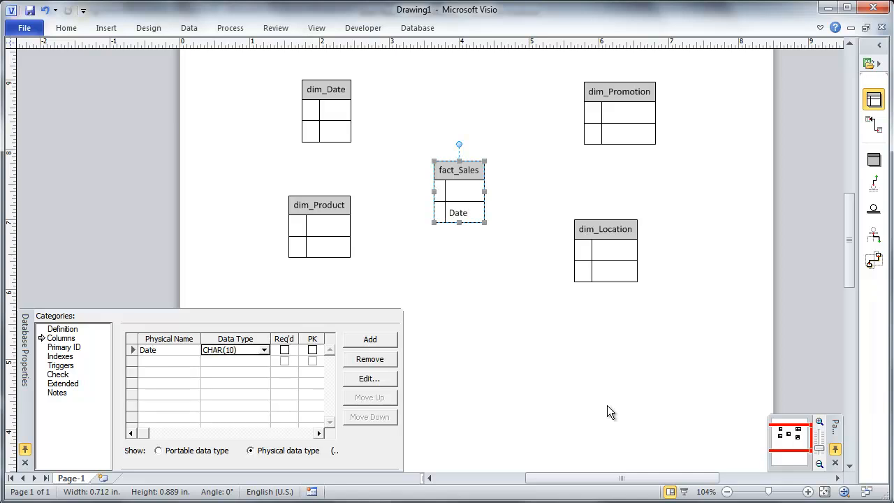
left_click(313, 349)
type("Product")
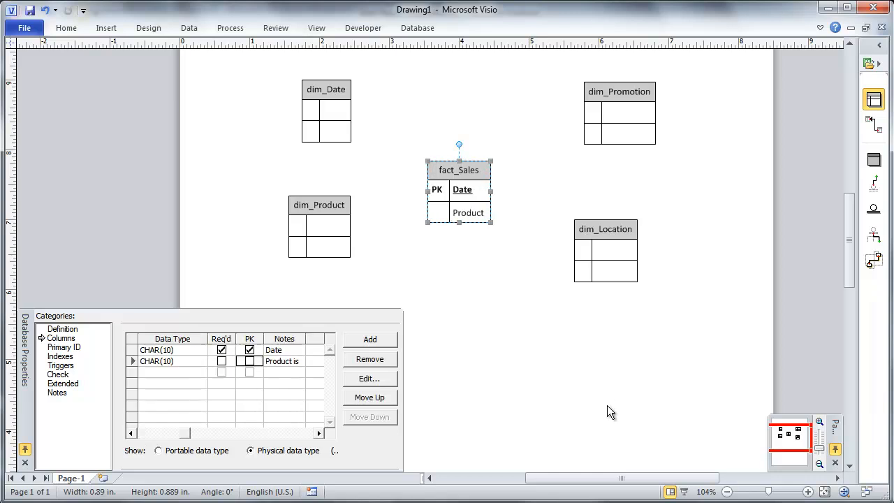
type("Promotion")
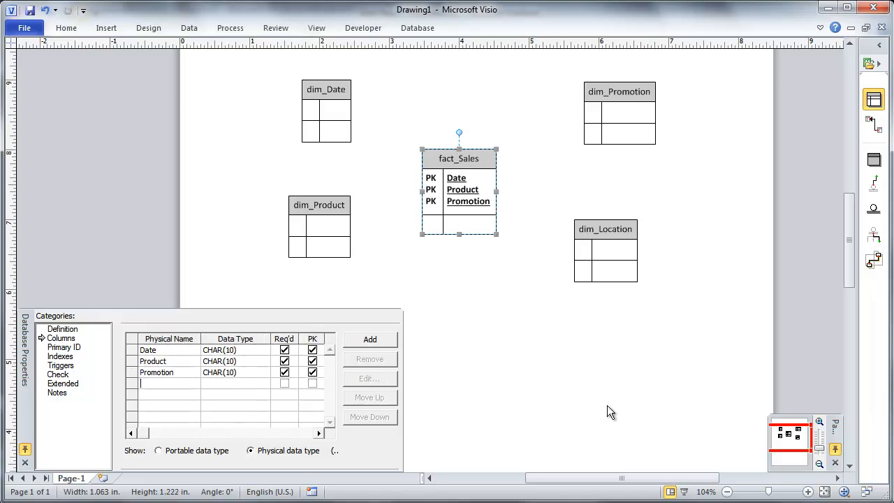
type("Location")
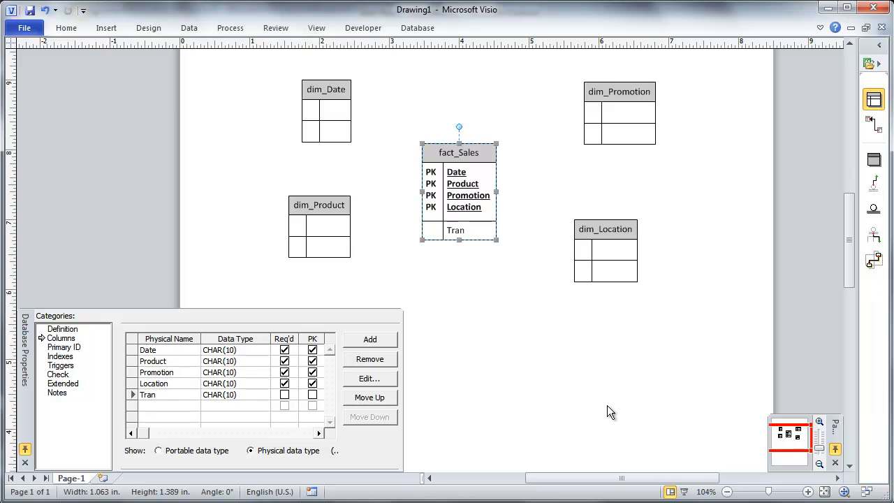
type("TransactionID")
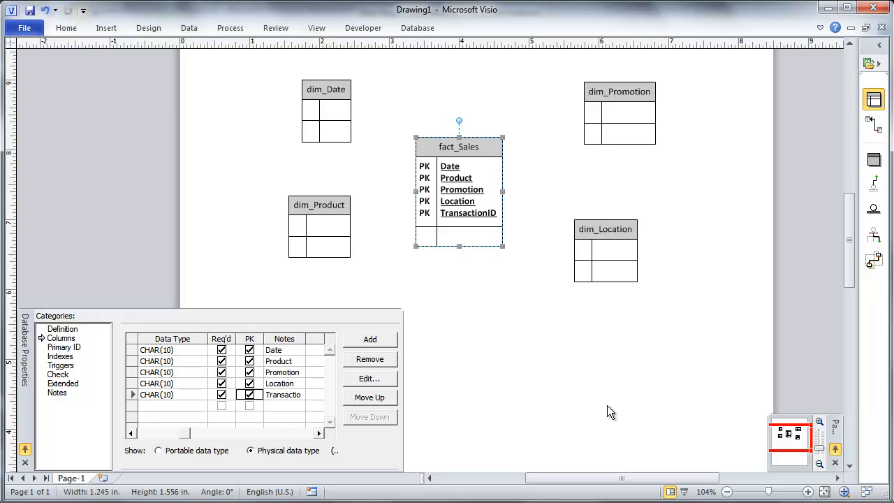
Step: Add an ID primary key column to dim_Date, then continue on dim_Product and the other dimensions
left_click(326, 90)
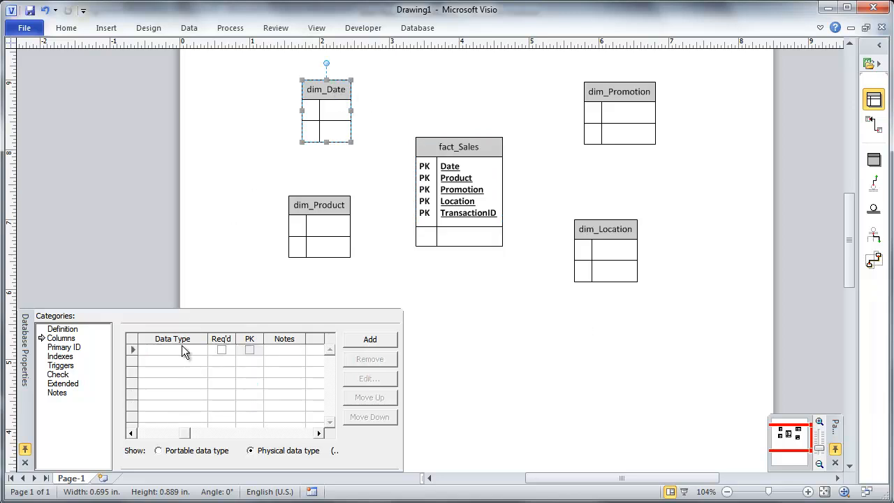
left_click(172, 349)
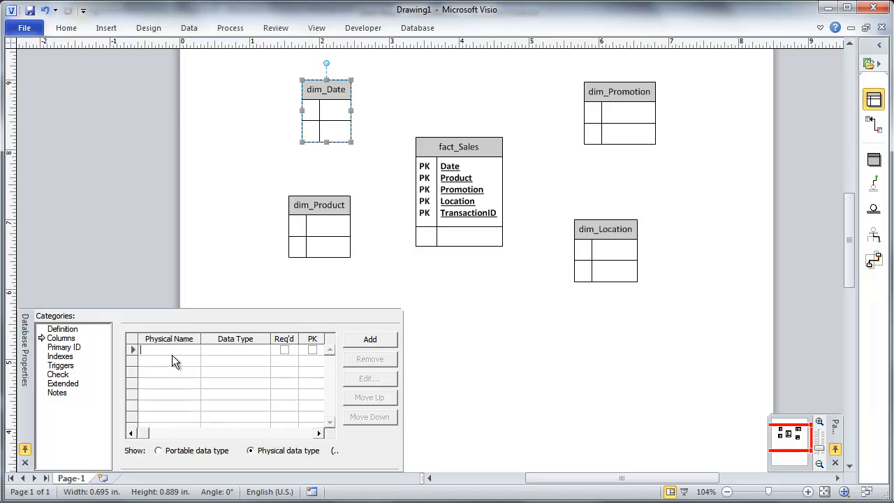
type("ID")
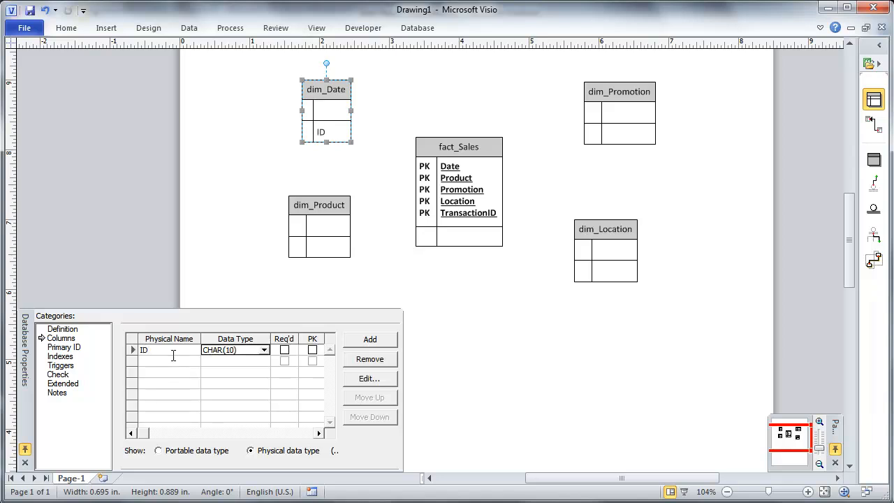
left_click(313, 349)
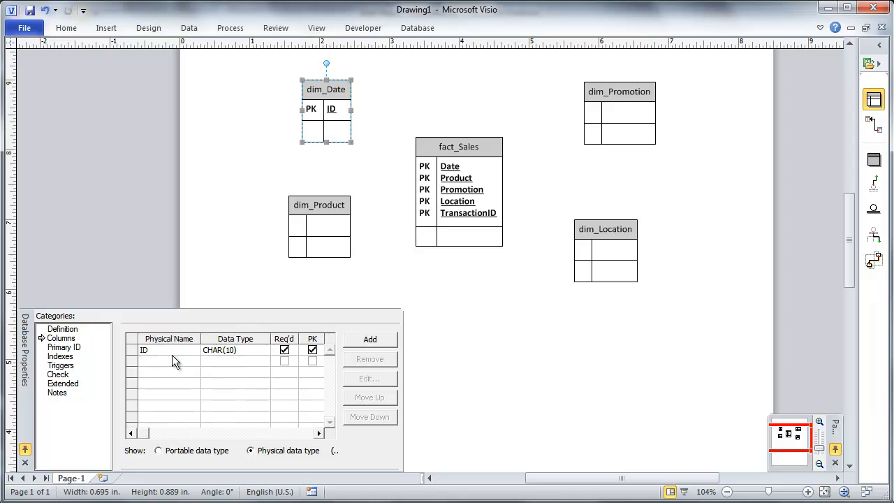
left_click(318, 204)
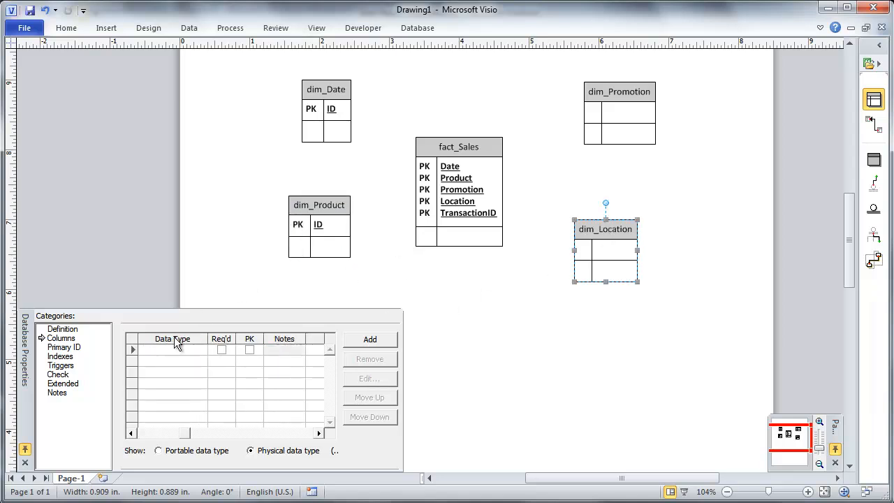
left_click(168, 350)
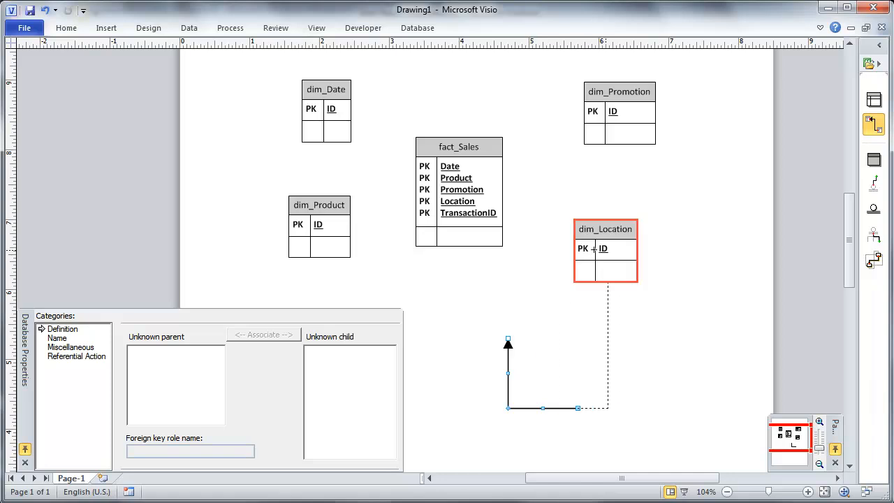
Step: Relate fact_Sales to dim_Location and dim_Promotion, associating Location and Promotion with their IDs
left_click_drag(508, 342, 608, 282)
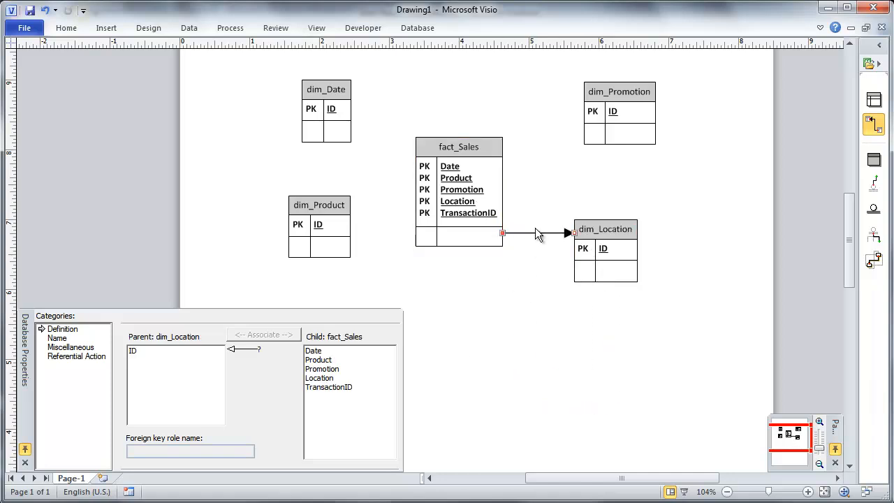
left_click(133, 349)
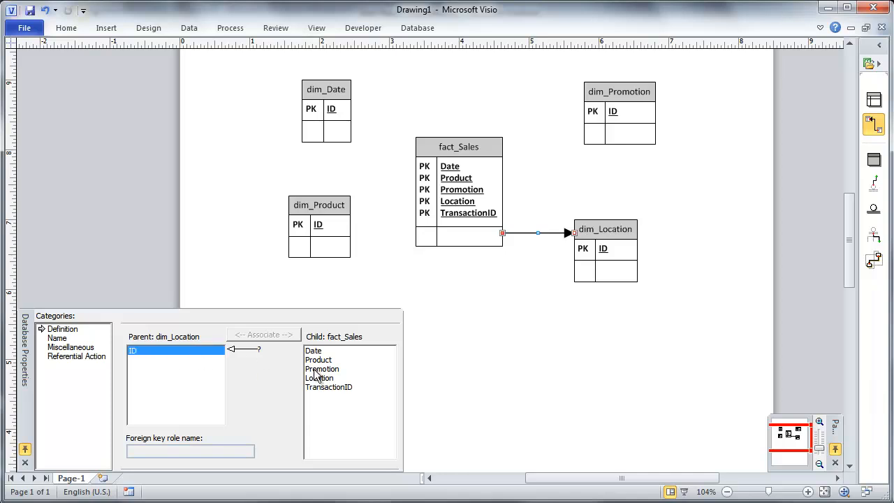
left_click(318, 377)
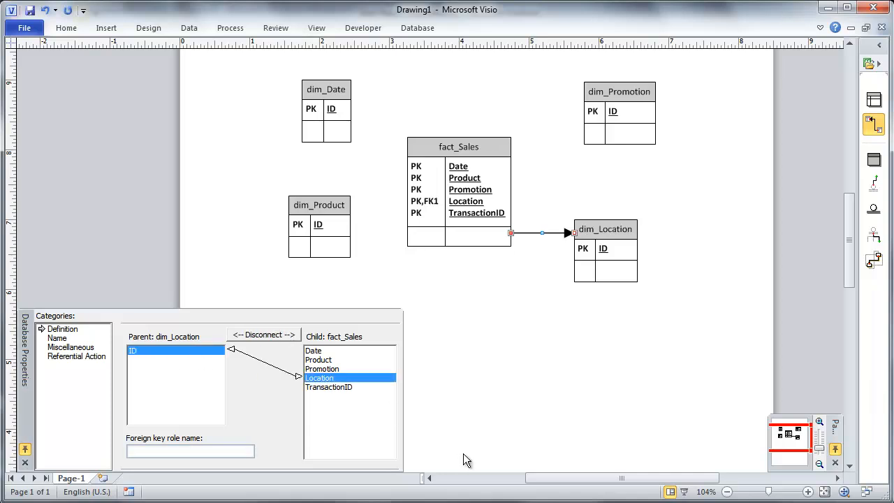
mouse_move(492, 204)
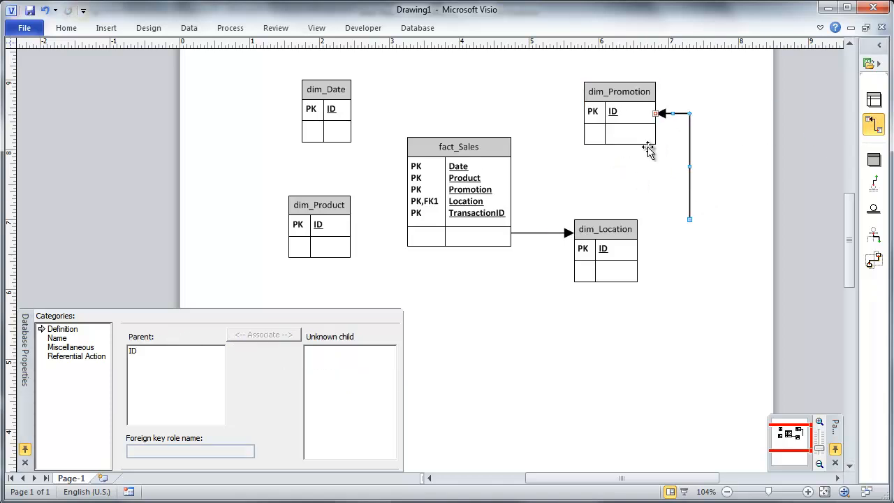
left_click(458, 189)
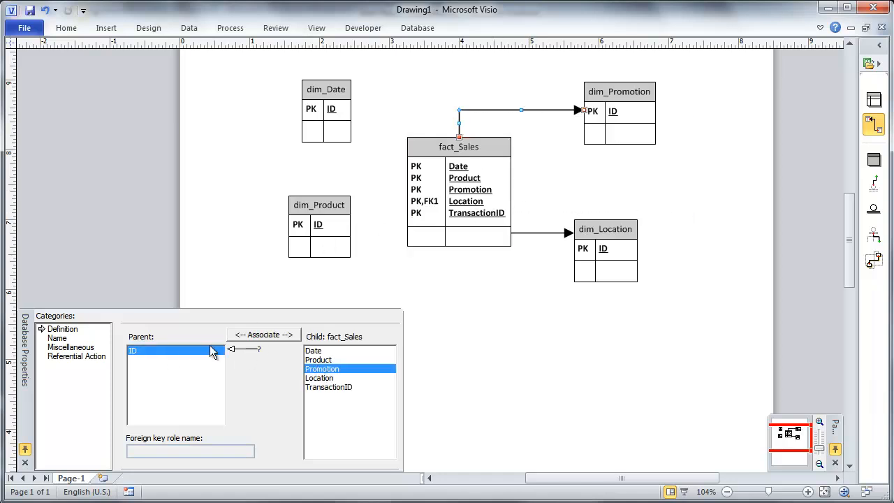
left_click(263, 335)
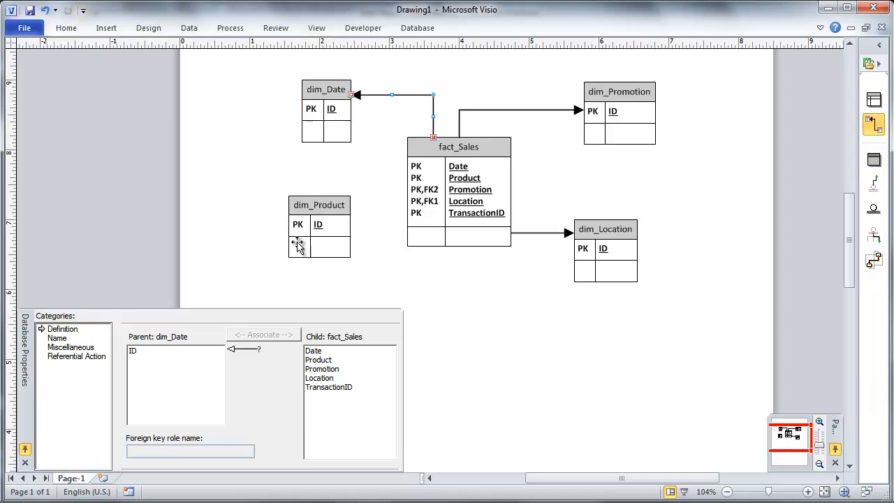
Step: Relate fact_Sales to dim_Date and dim_Product, associating Date and Product with their IDs
left_click(312, 349)
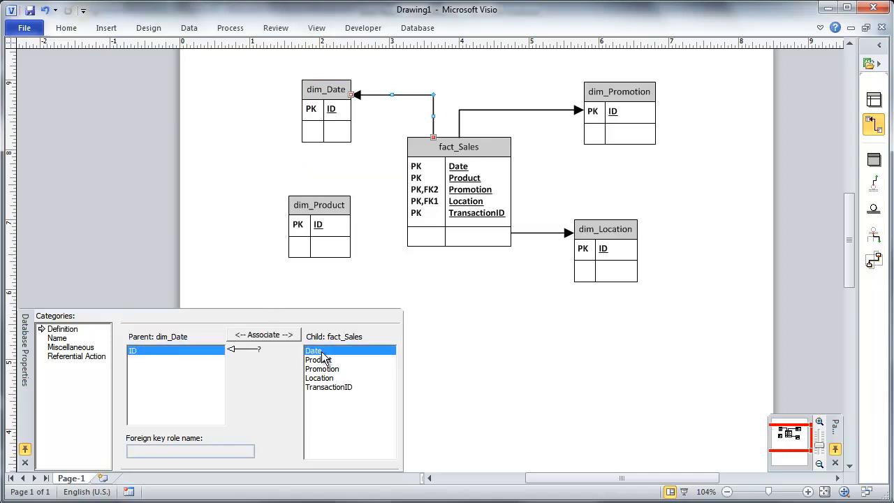
left_click(263, 335)
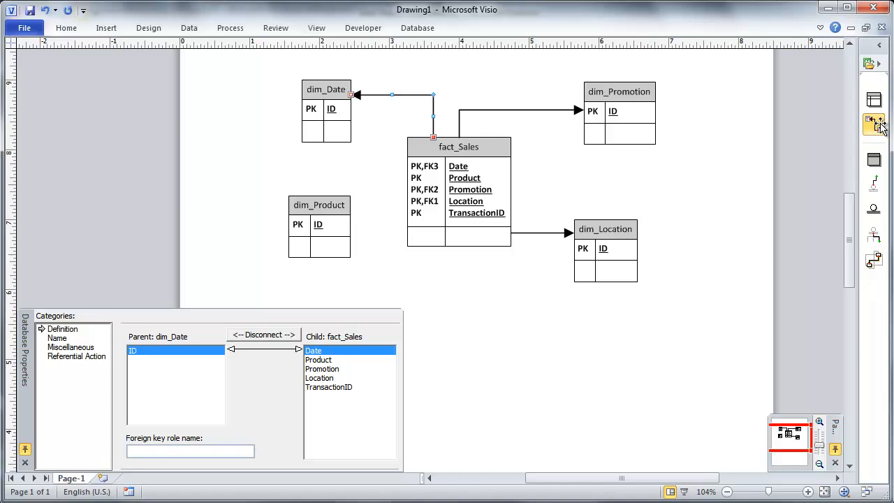
left_click(262, 335)
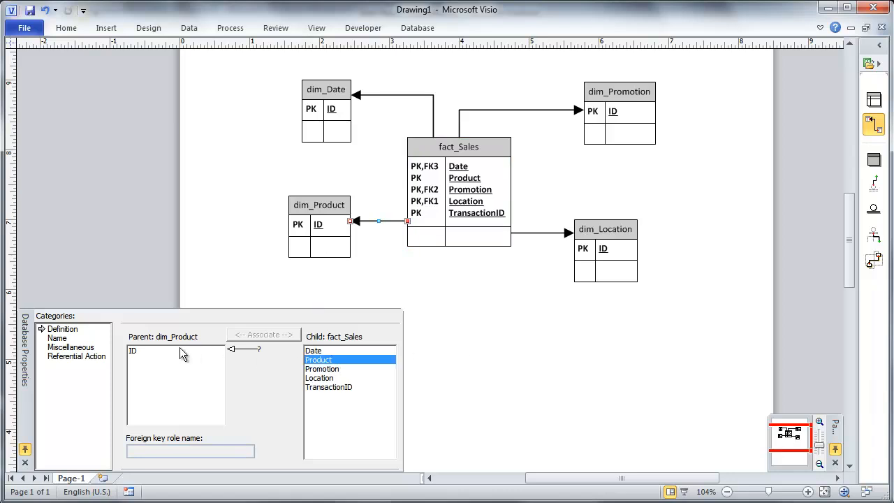
left_click(262, 335)
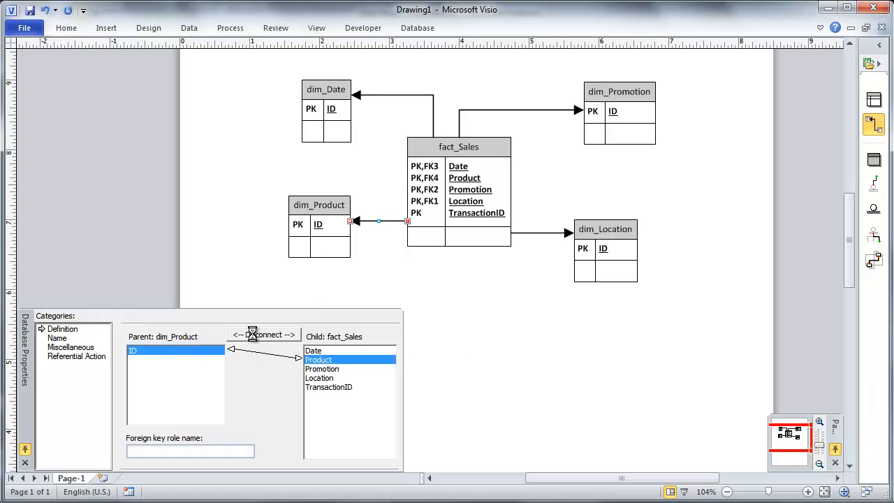
left_click(268, 336)
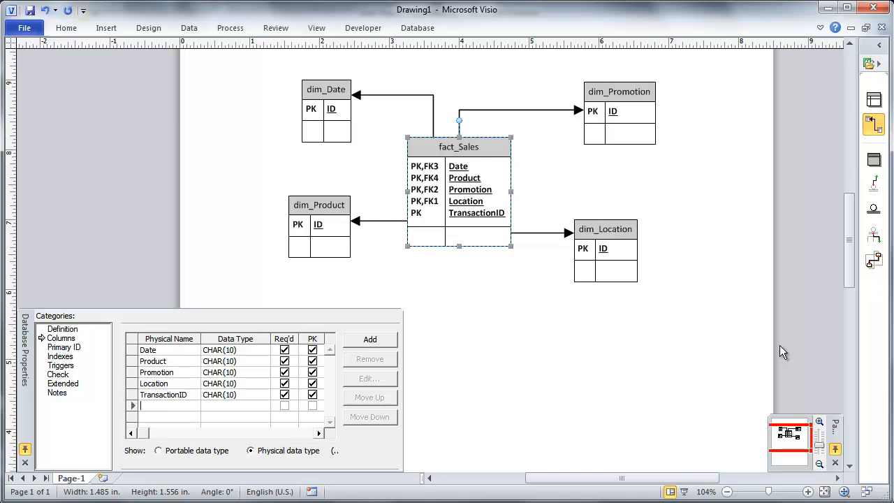
Step: Add DiscountAmount, NetSaleAmount and GrossSaleAmount measure columns to fact_Sales
type("Discount")
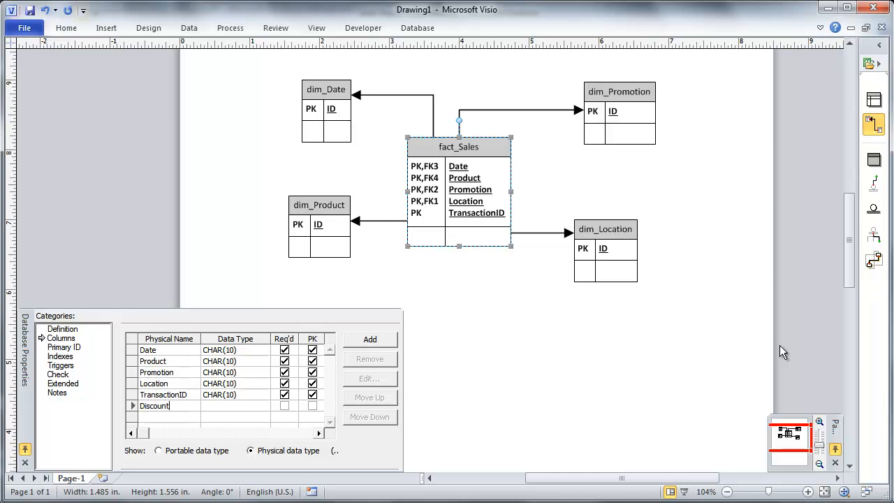
type("Amount")
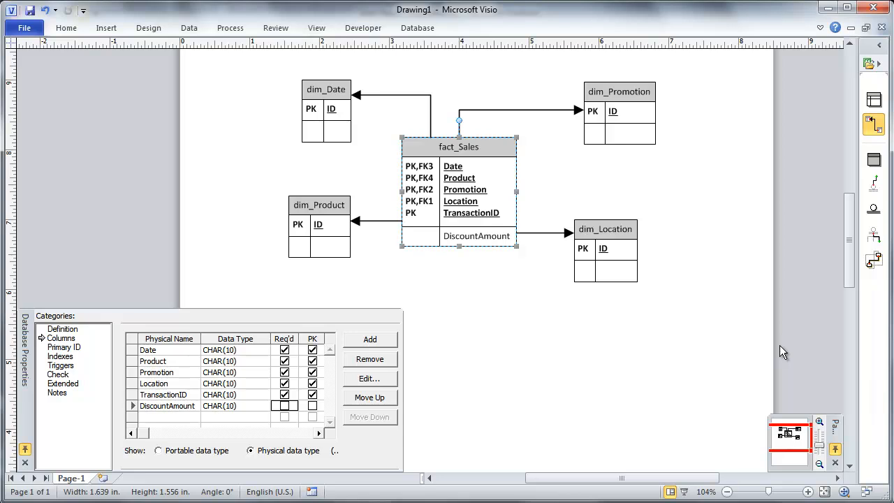
left_click(167, 416)
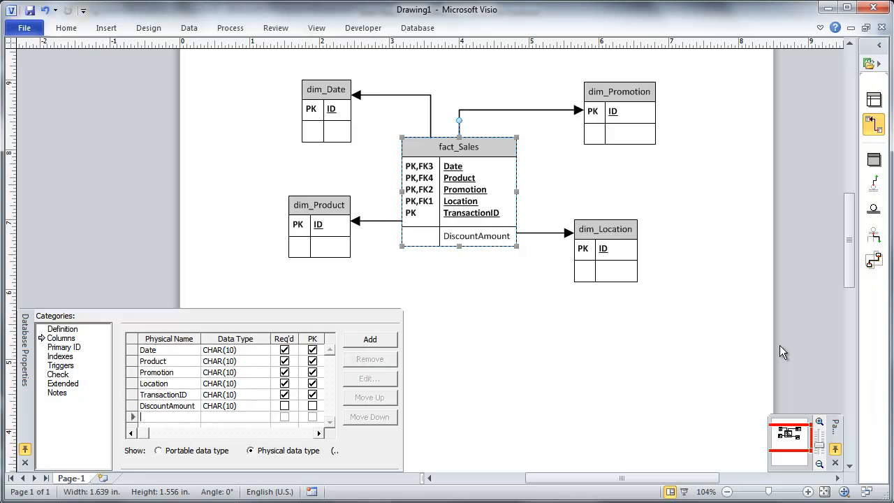
type("NetSale")
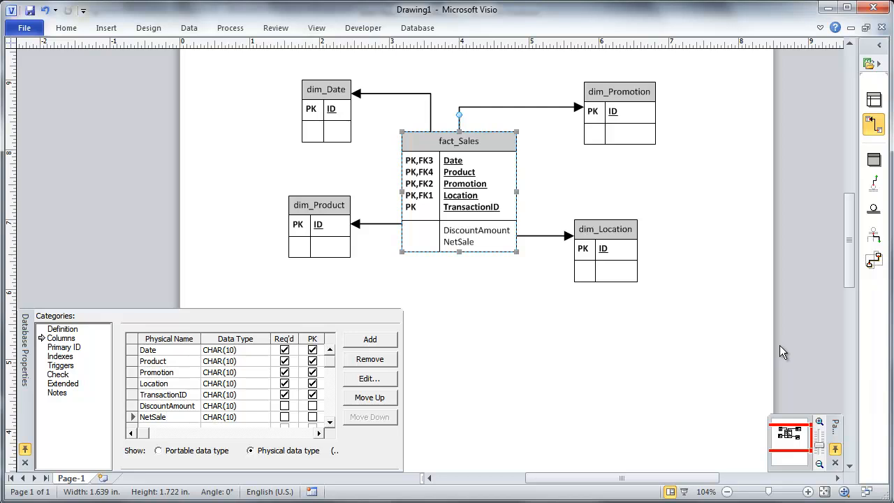
type("Amount")
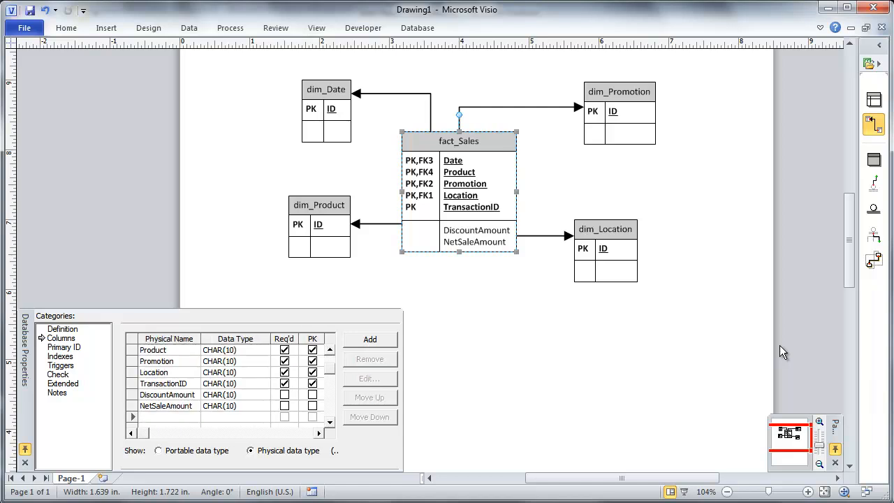
type("GrossSaleAmount")
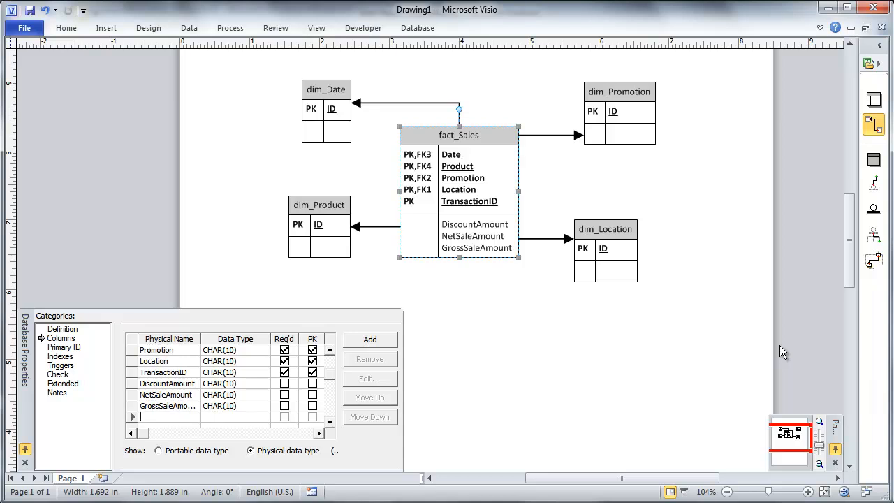
mouse_move(809, 324)
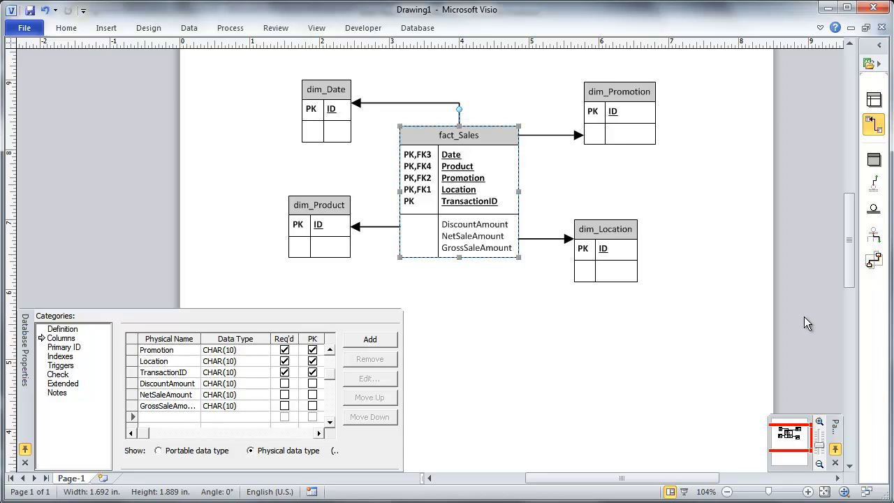
left_click(327, 90)
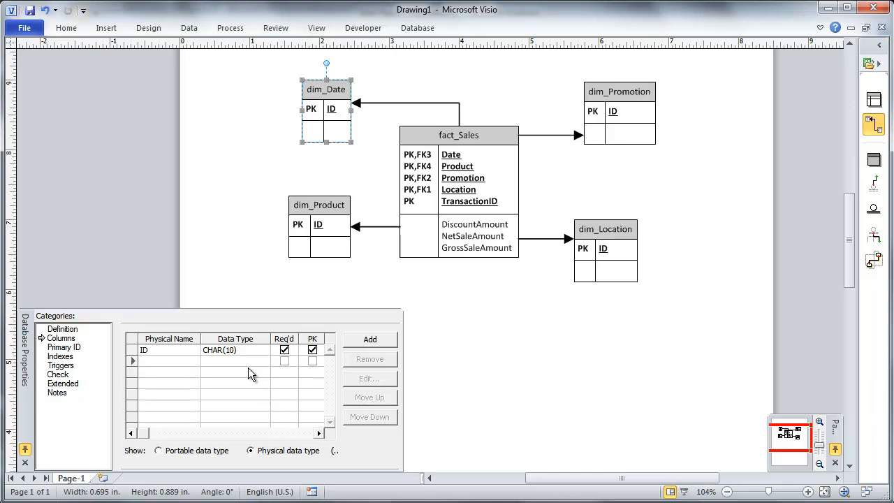
Step: Add a DateKey column to dim_Date and a ProductID column to dim_Product
left_click(167, 360)
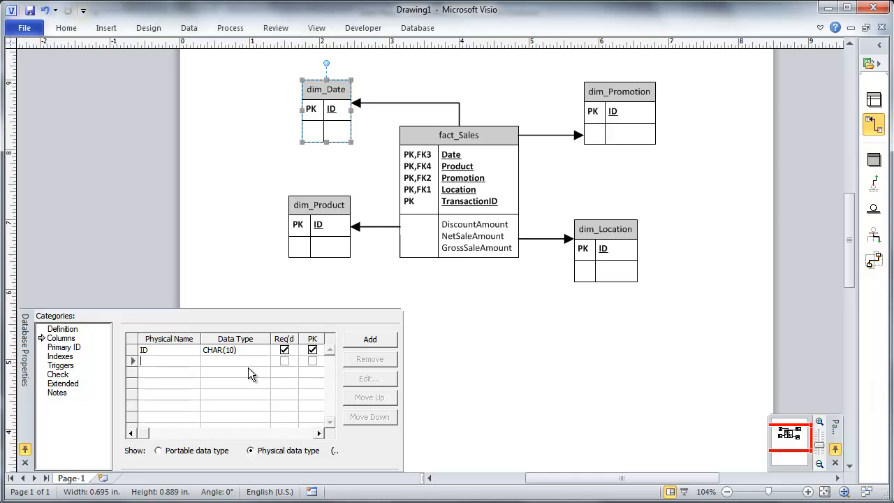
type("DateKey")
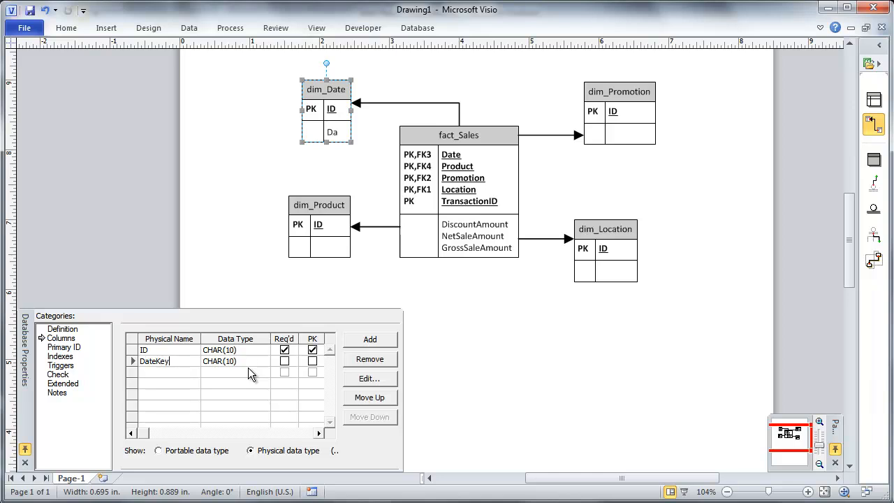
left_click(284, 360)
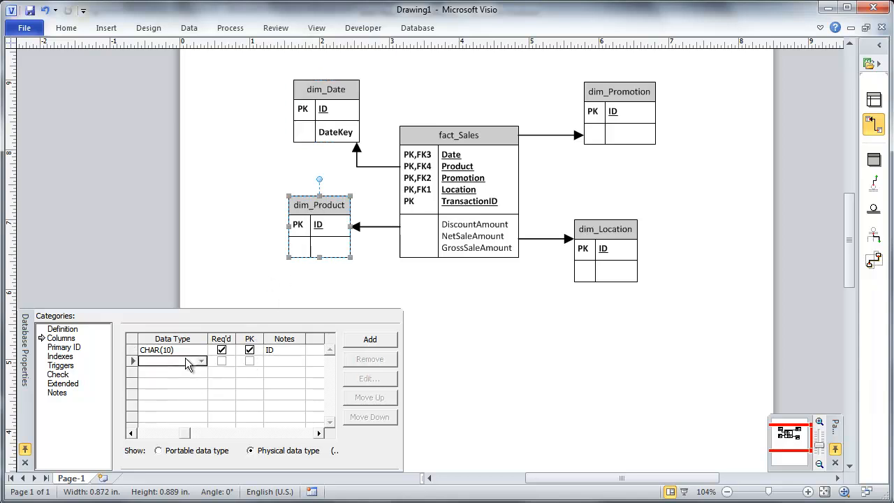
type("ProductID")
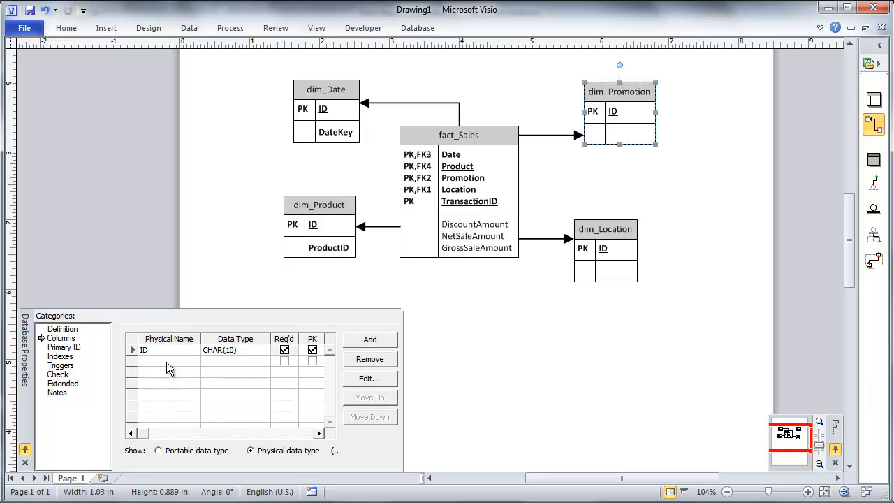
Step: Add a PromotionID column to dim_Promotion and a LocationID column to dim_Location
left_click(162, 361)
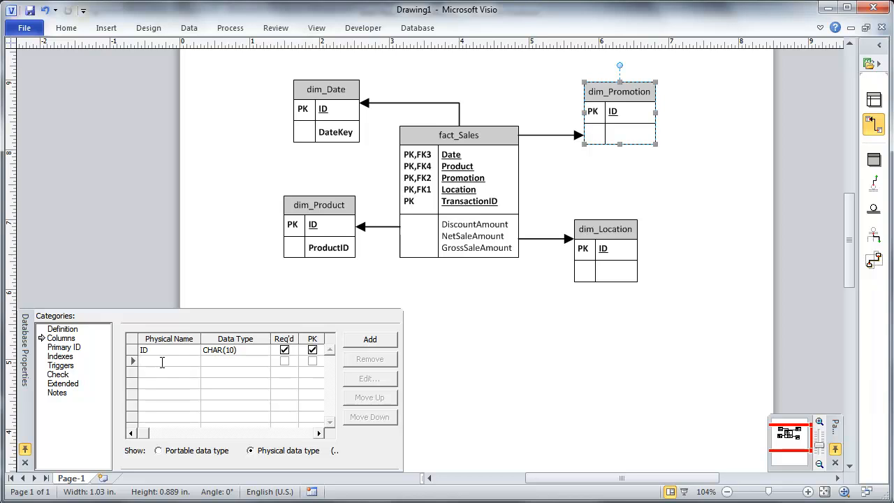
type("Promo")
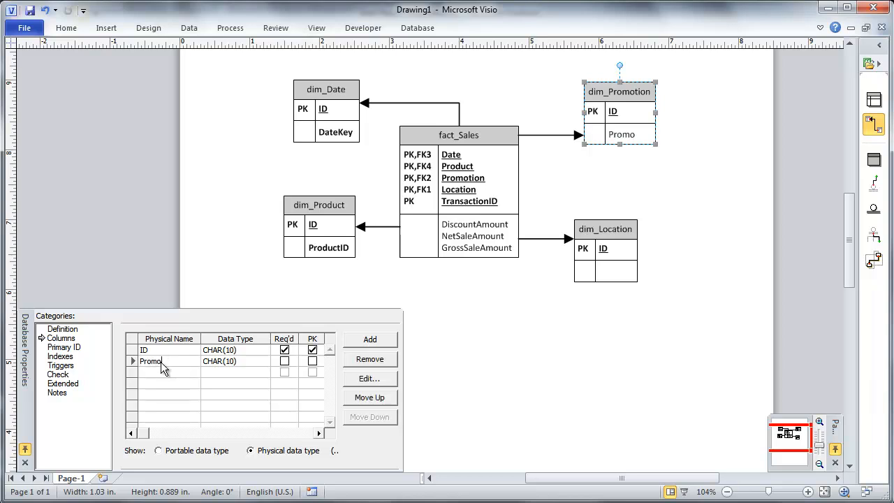
type("PromotionID")
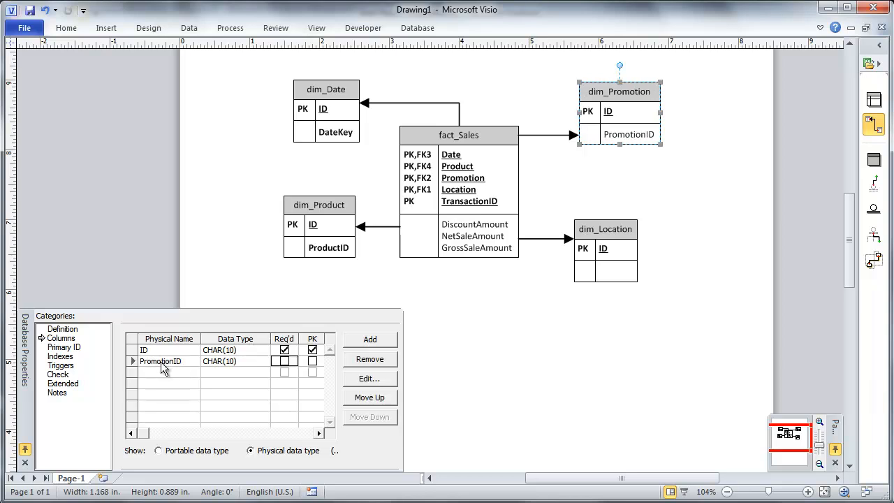
left_click(285, 360)
type("LocationID")
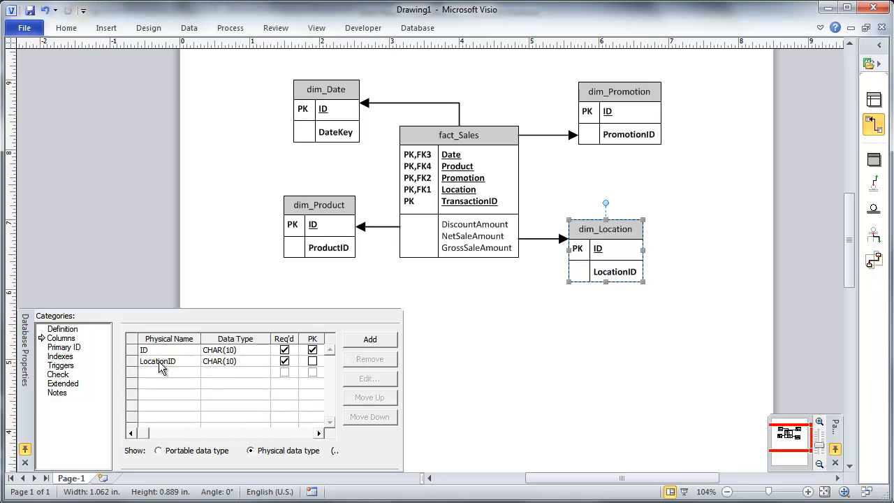
left_click(168, 372)
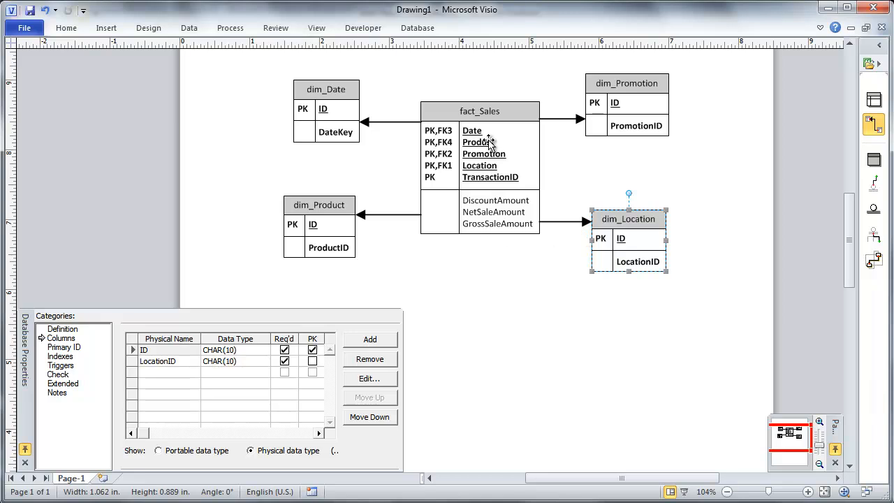
mouse_move(631, 412)
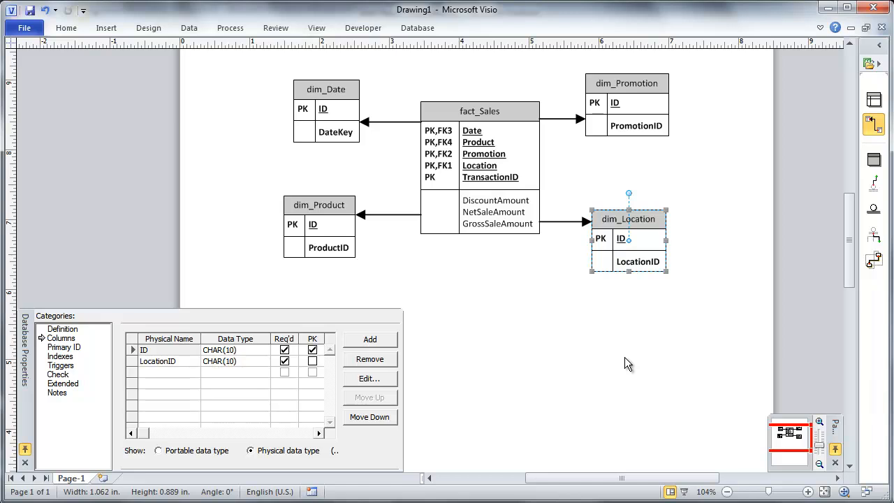
left_click(325, 89)
type("D")
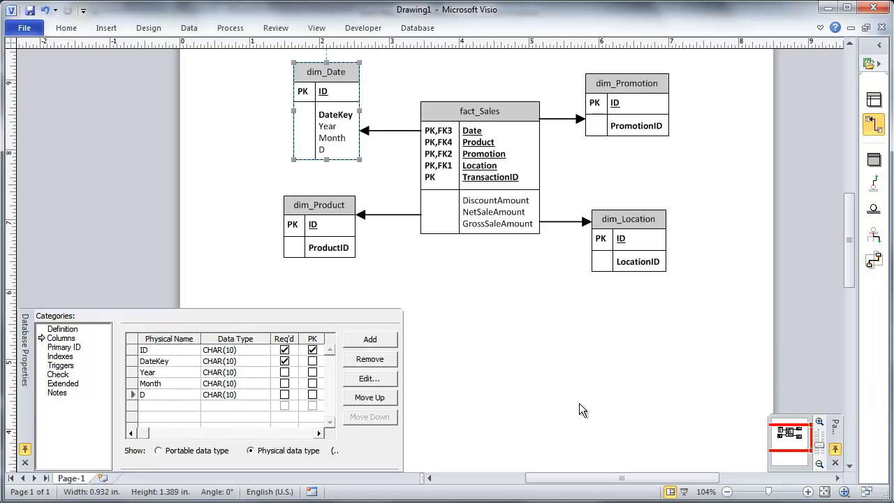
Step: Finish dim_Date's Day column and add Subcategory and Category columns to dim_Product
type("ay")
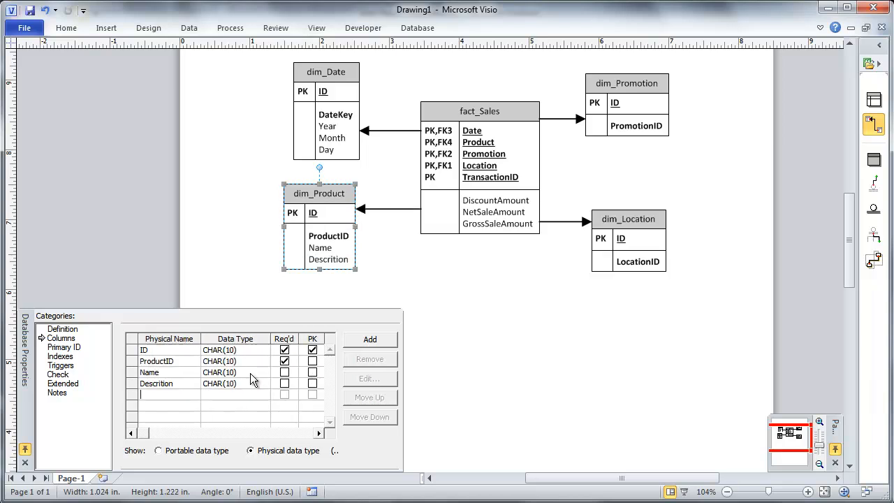
type("S")
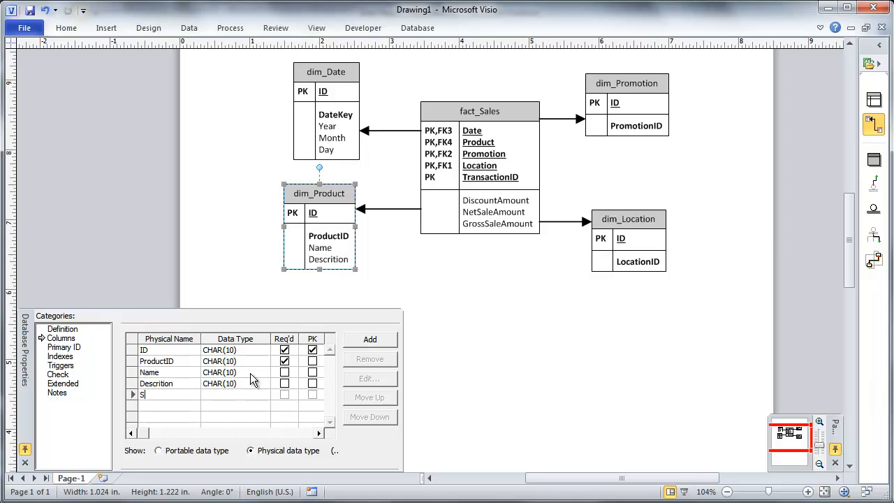
type("ubcategory")
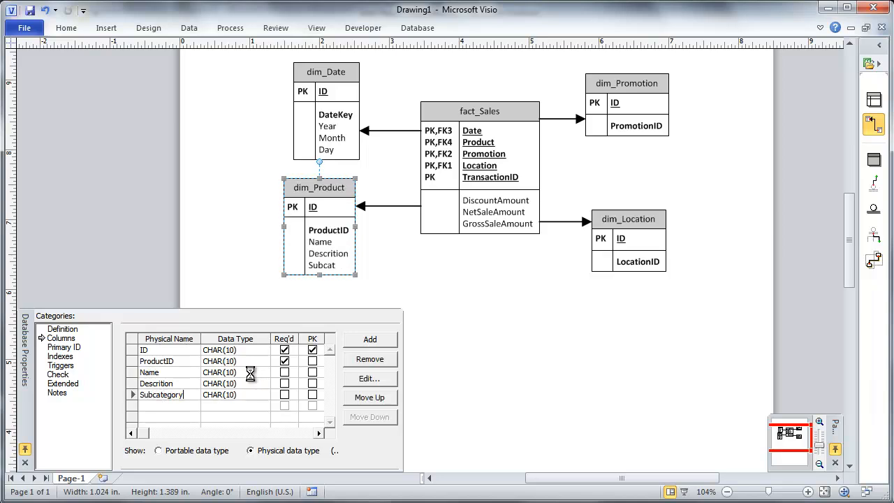
type("Cqat")
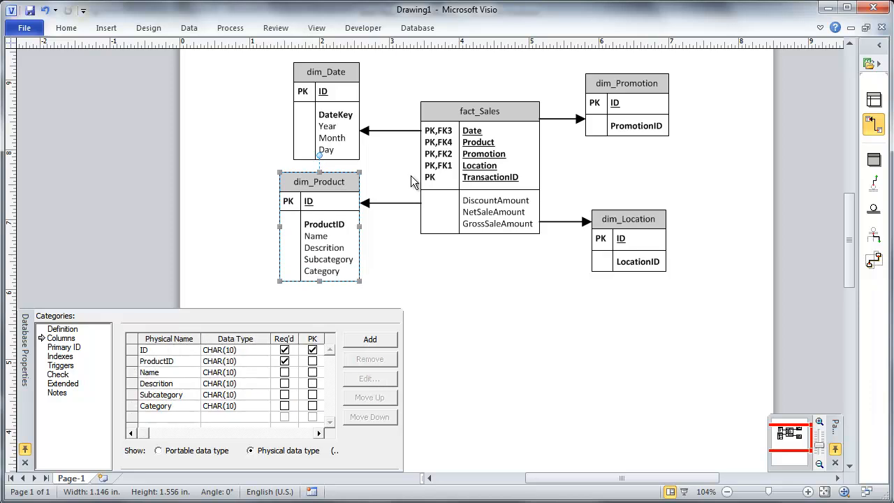
left_click(626, 84)
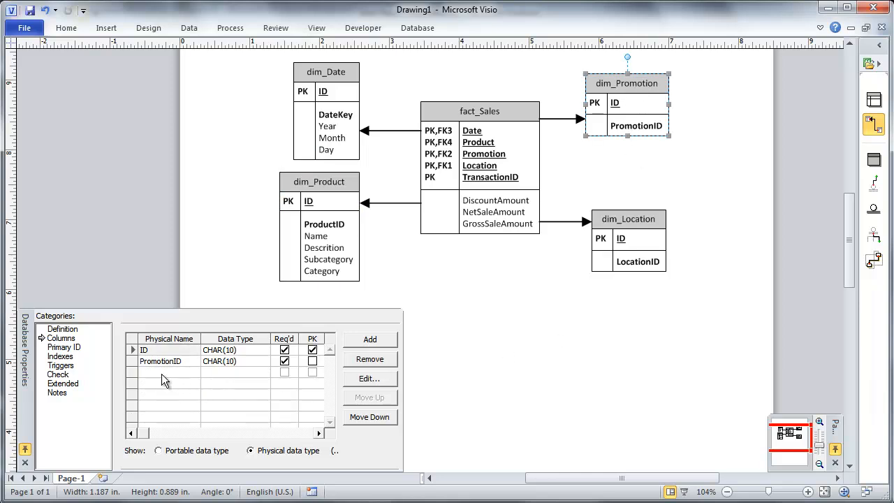
Step: Add a Name column to dim_Promotion and begin its next attribute column
left_click(369, 339)
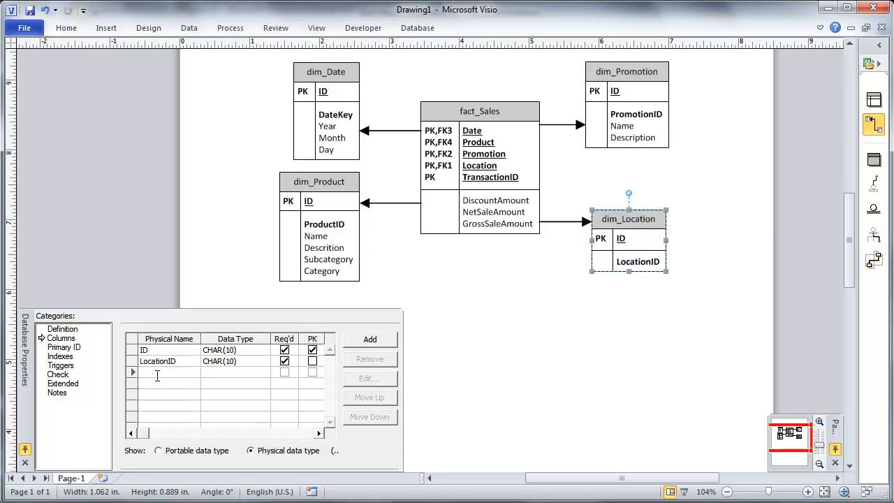
type("Name")
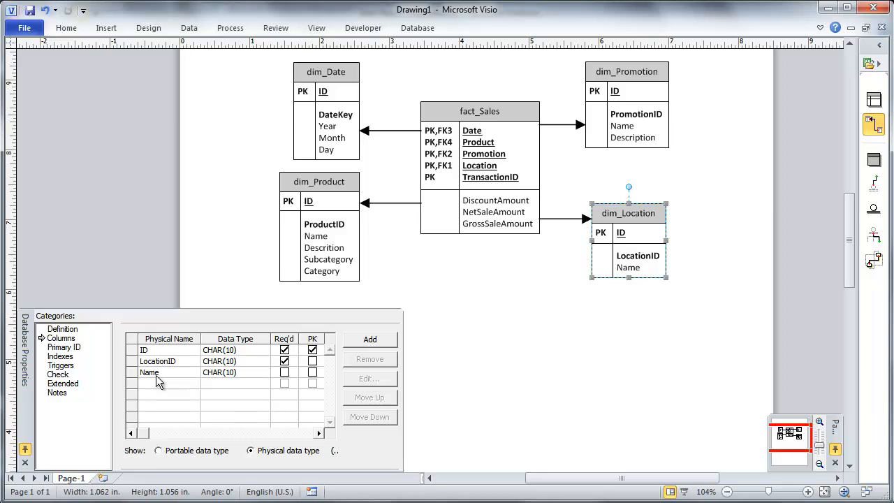
type("R")
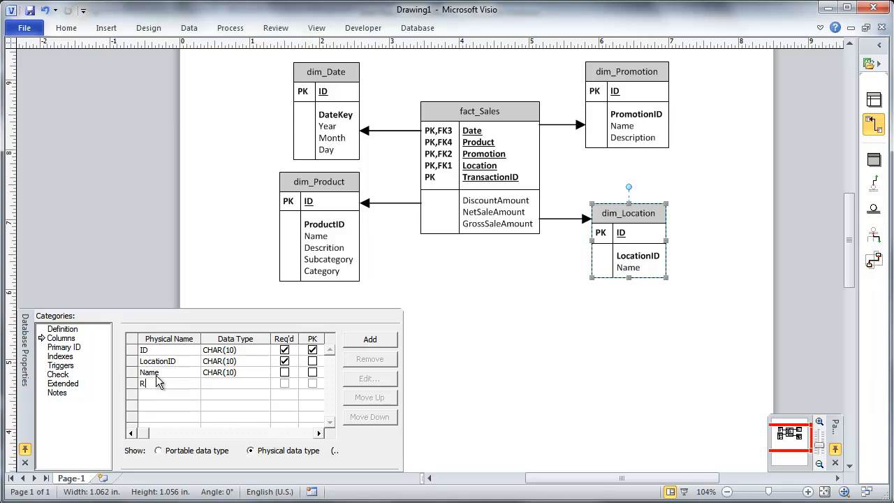